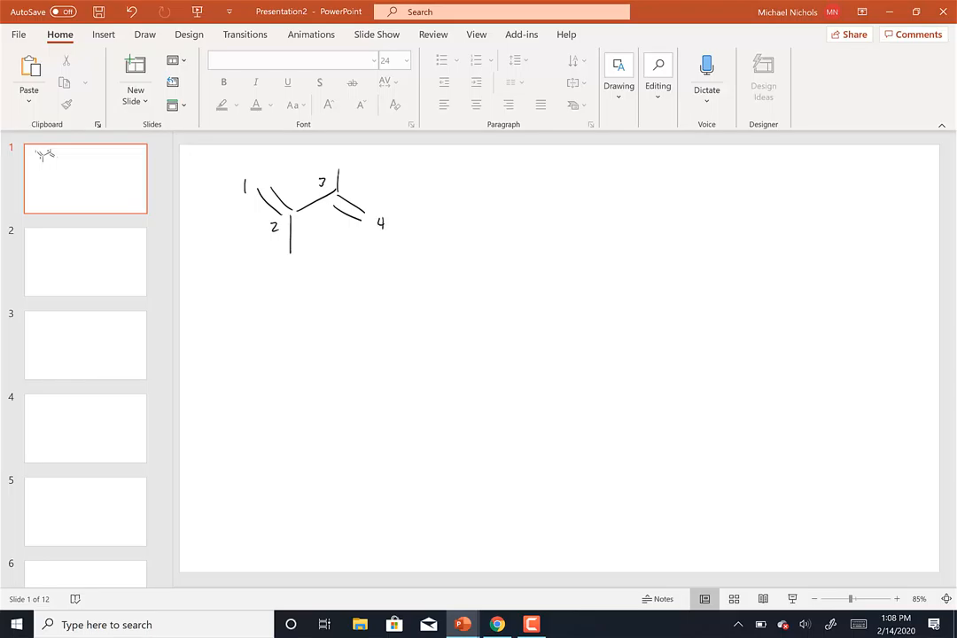
Draw the reaction arrow with HCl and the 1,2-chloro product with its remaining double bond
{"action": "left_click_drag", "start_coordinate": [436, 210], "coordinate": [505, 210]}
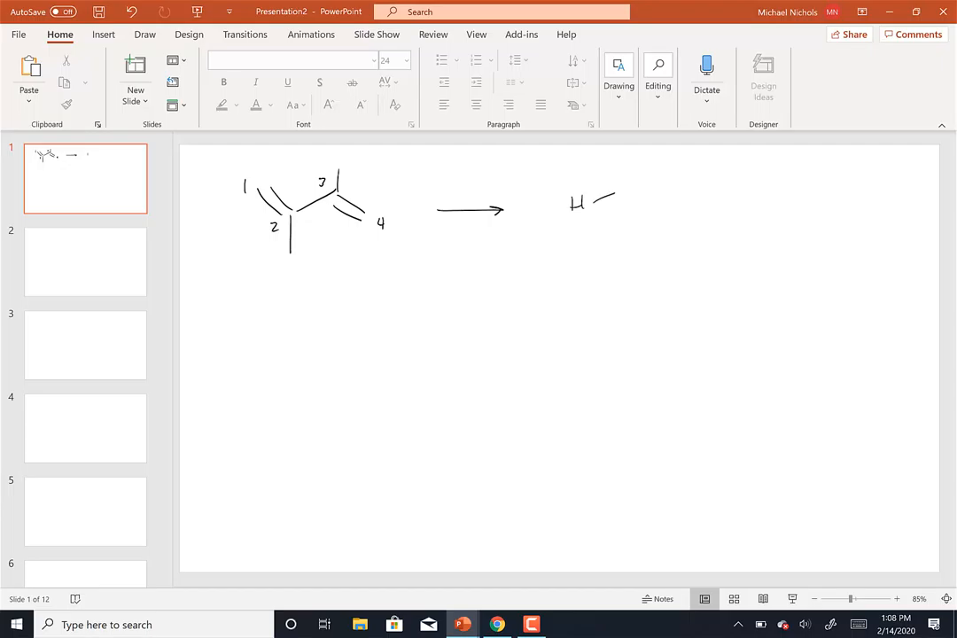
{"action": "left_click_drag", "start_coordinate": [611, 191], "coordinate": [647, 261]}
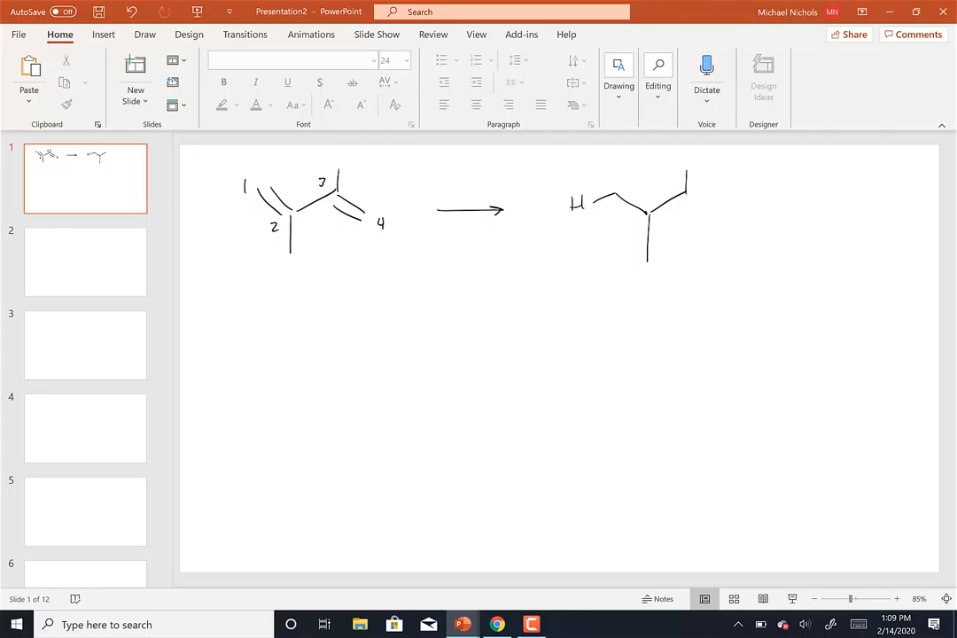
{"action": "left_click_drag", "start_coordinate": [674, 182], "coordinate": [713, 217]}
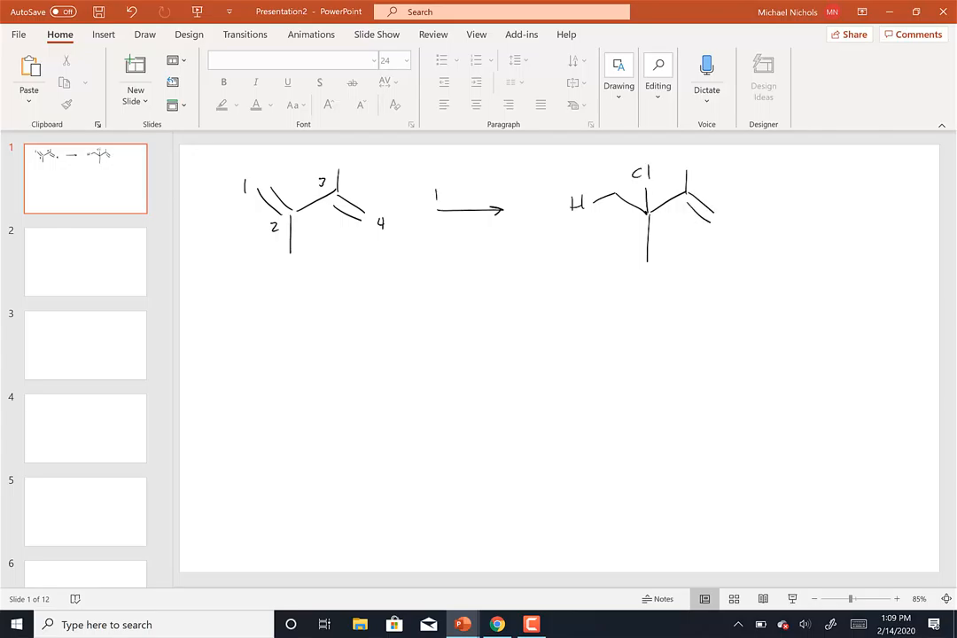
{"action": "type", "text": "HCl"}
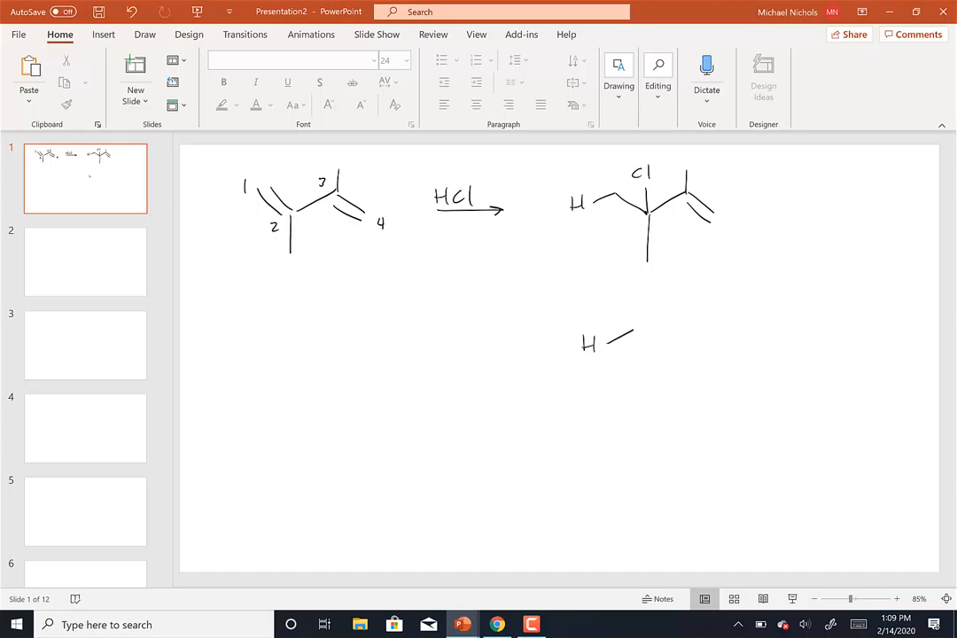
Sketch the numbered 1,4-chloro product and label it as the thermodynamic product
{"action": "left_click_drag", "start_coordinate": [620, 341], "coordinate": [665, 390]}
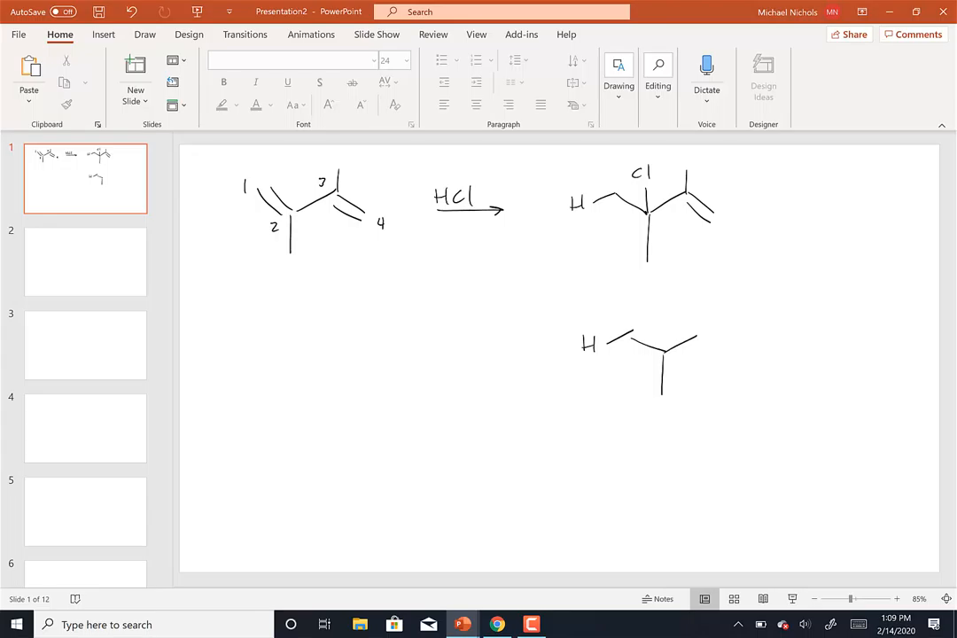
{"action": "left_click_drag", "start_coordinate": [698, 364], "coordinate": [734, 359]}
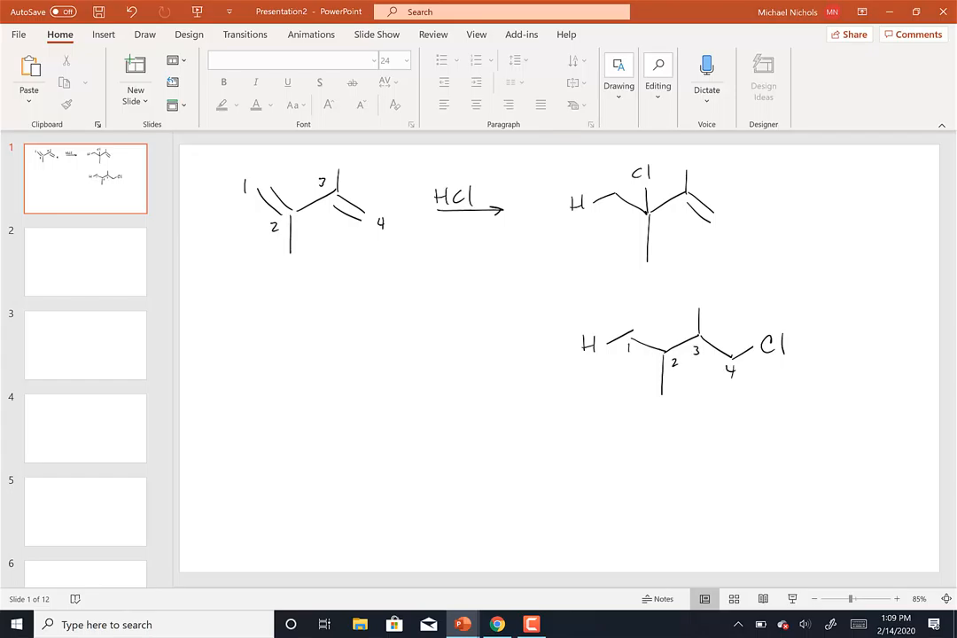
{"action": "left_click_drag", "start_coordinate": [660, 347], "coordinate": [696, 330]}
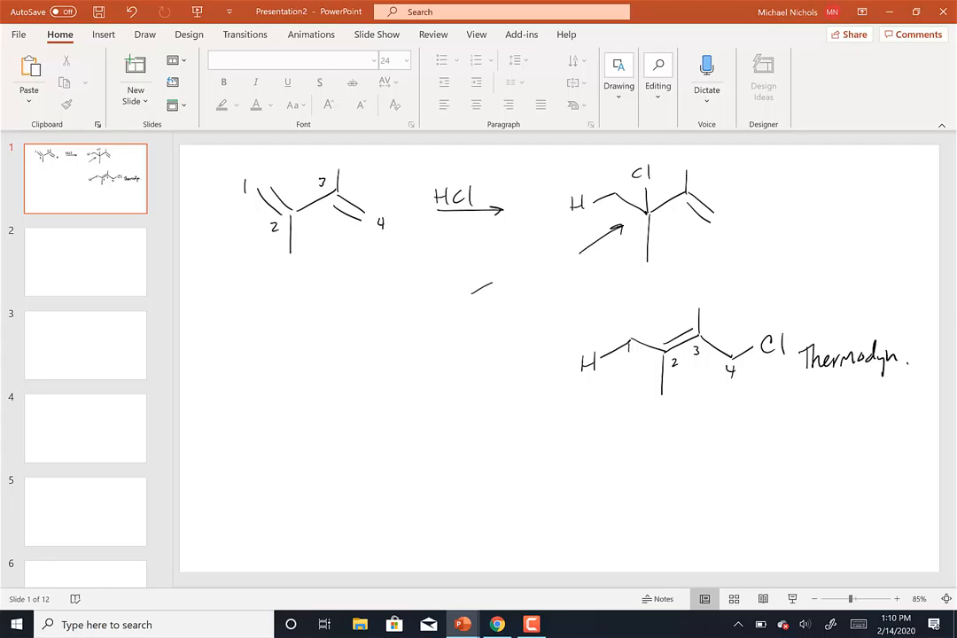
Draw the allylic carbocation with a plus charge and start a benzene ring with HCl below
{"action": "left_click_drag", "start_coordinate": [478, 288], "coordinate": [456, 301]}
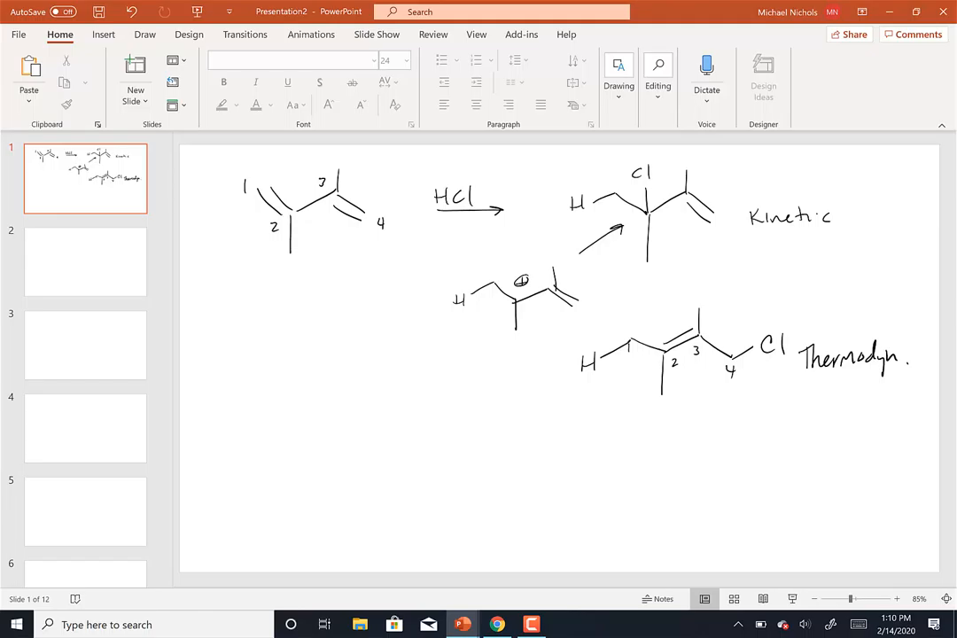
{"action": "left_click_drag", "start_coordinate": [266, 407], "coordinate": [297, 385]}
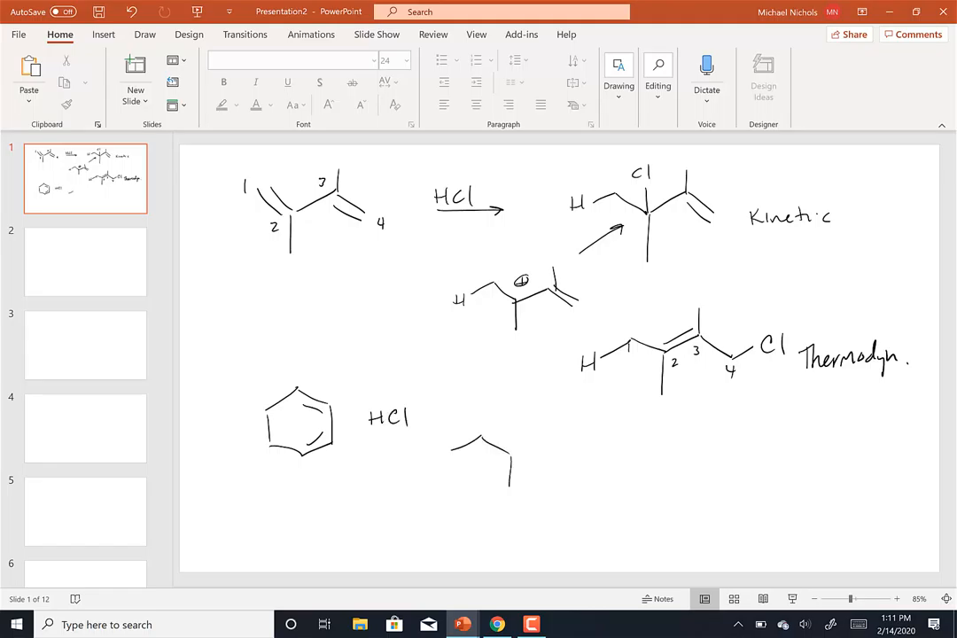
Draw the H/Cl ring product and the para-Cl ring product, then go to slide 2
{"action": "left_click_drag", "start_coordinate": [452, 417], "coordinate": [479, 496]}
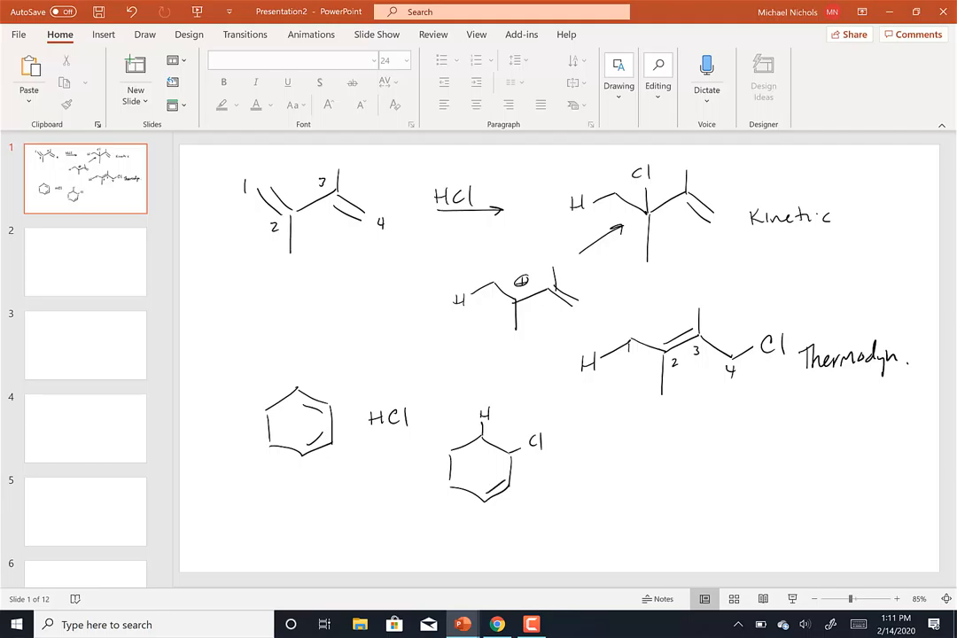
{"action": "left_click_drag", "start_coordinate": [576, 461], "coordinate": [638, 505]}
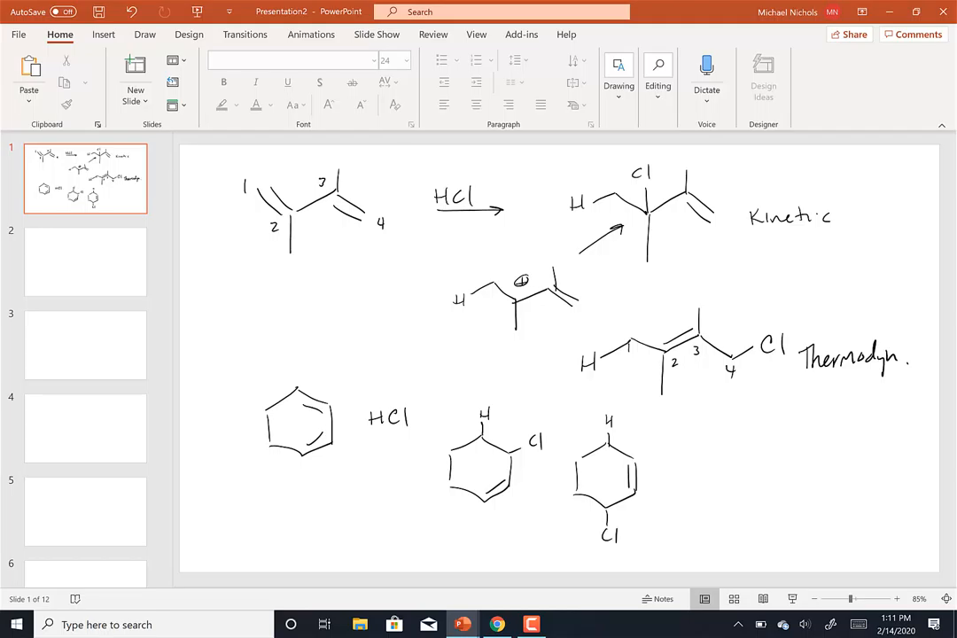
{"action": "left_click", "coordinate": [85, 262]}
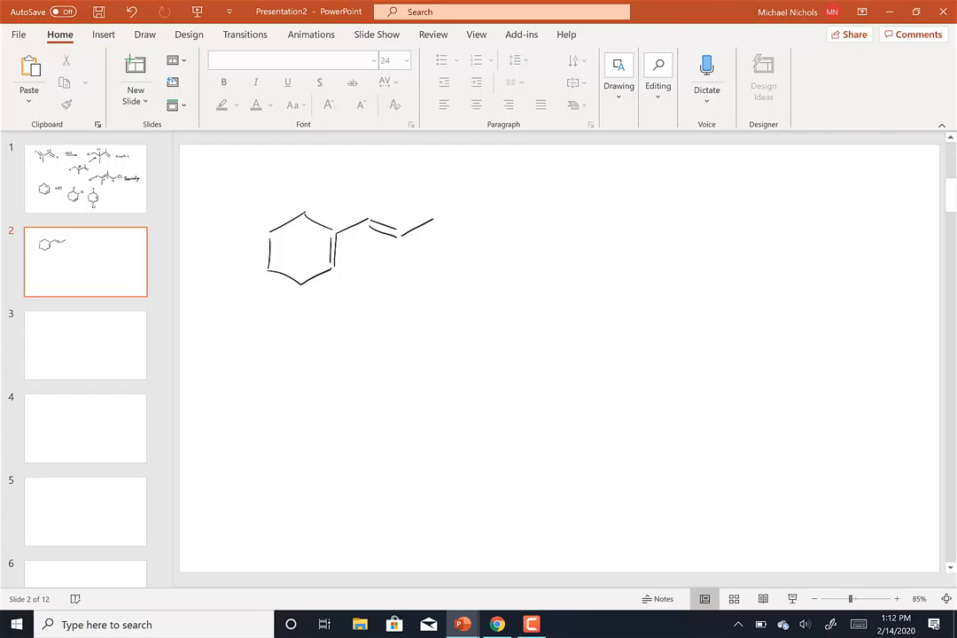
Draw the ring carbocation intermediate and another structure beside it on slide 2
{"action": "left_click_drag", "start_coordinate": [274, 345], "coordinate": [333, 359]}
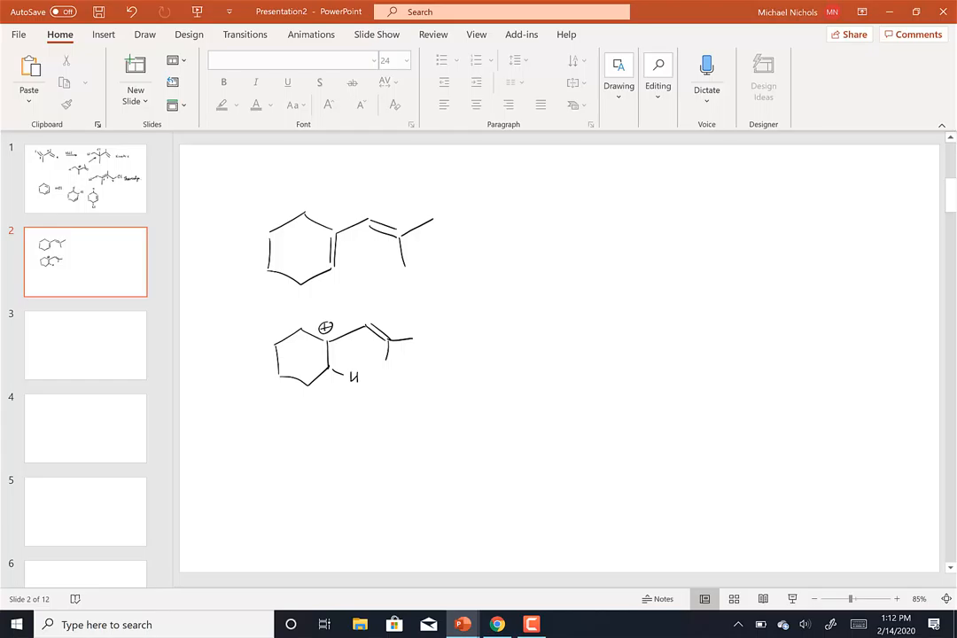
{"action": "left_click_drag", "start_coordinate": [465, 350], "coordinate": [527, 363]}
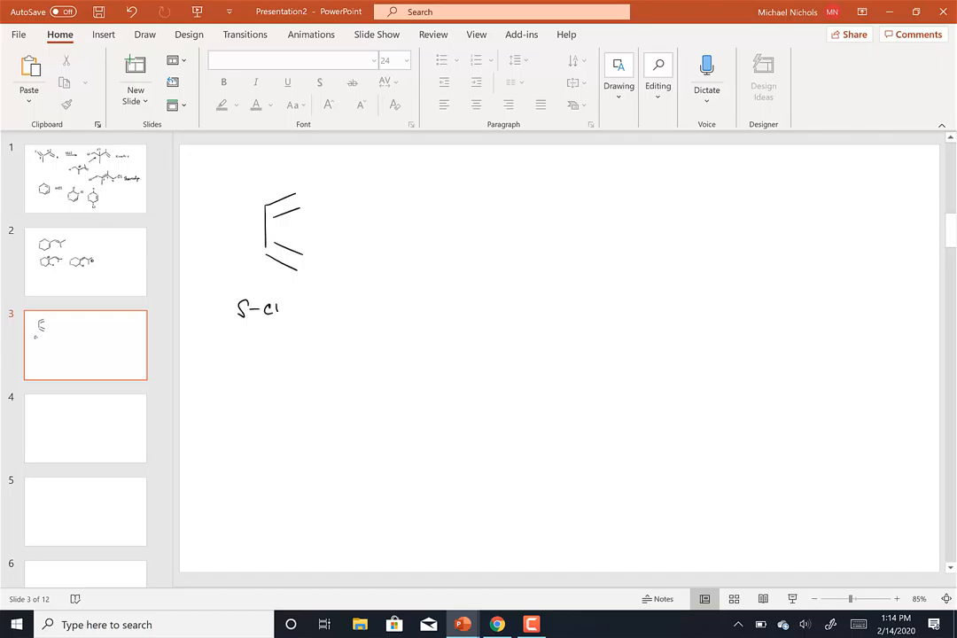
Mark the S-cis label with a sigma sign and draw a rotation arrow on the diene
{"action": "type", "text": "s"}
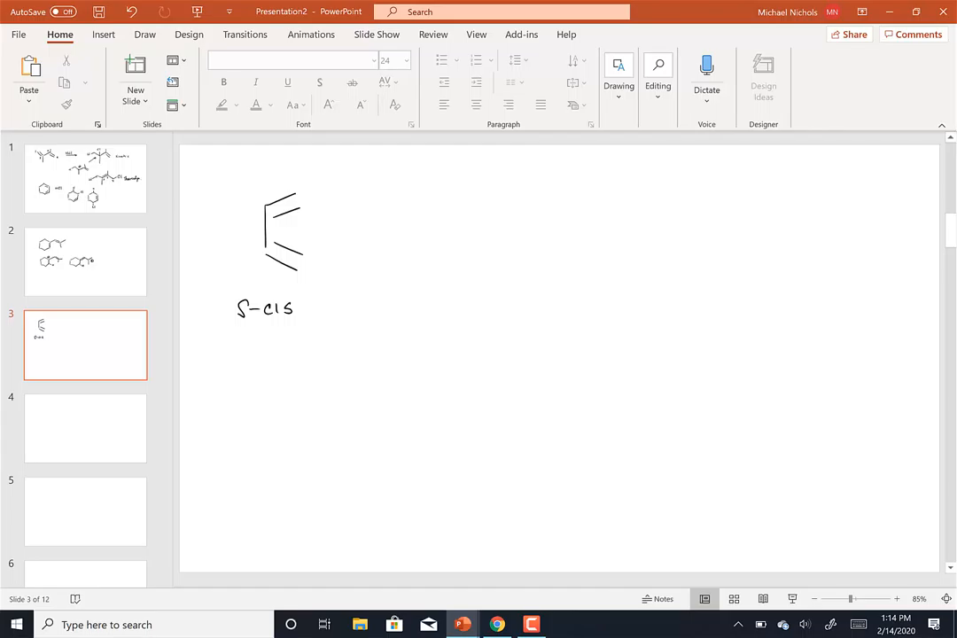
{"action": "left_click_drag", "start_coordinate": [208, 318], "coordinate": [220, 306]}
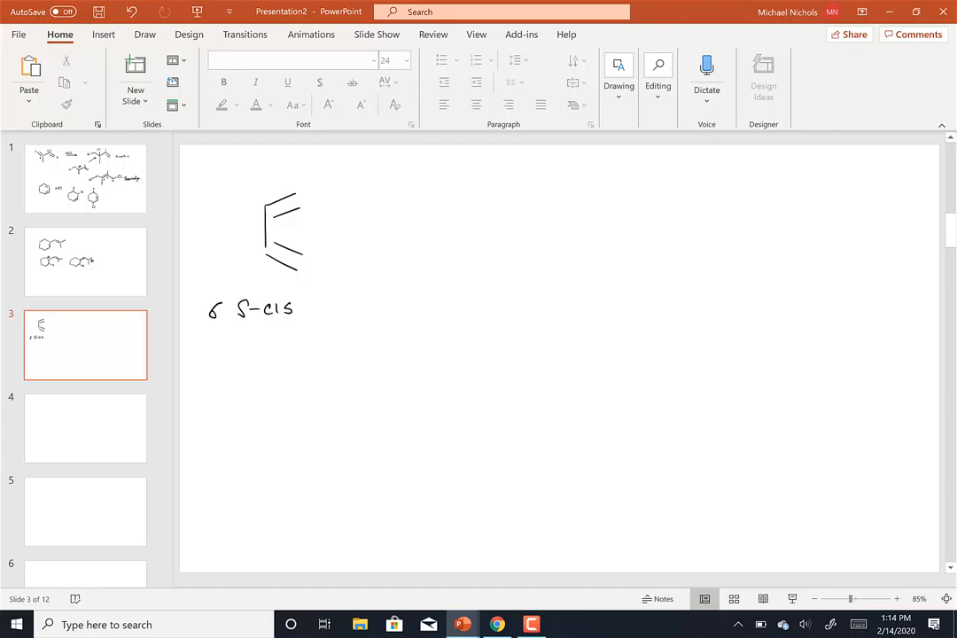
{"action": "left_click_drag", "start_coordinate": [270, 225], "coordinate": [257, 237]}
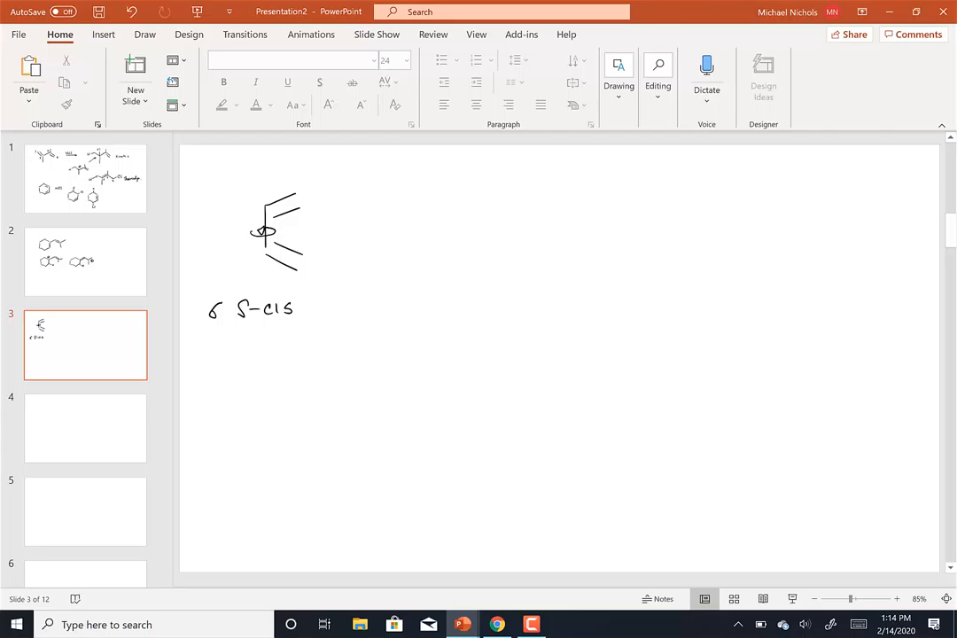
Sketch the ring of six overlapping p orbitals at the top right
{"action": "left_click_drag", "start_coordinate": [554, 184], "coordinate": [592, 171]}
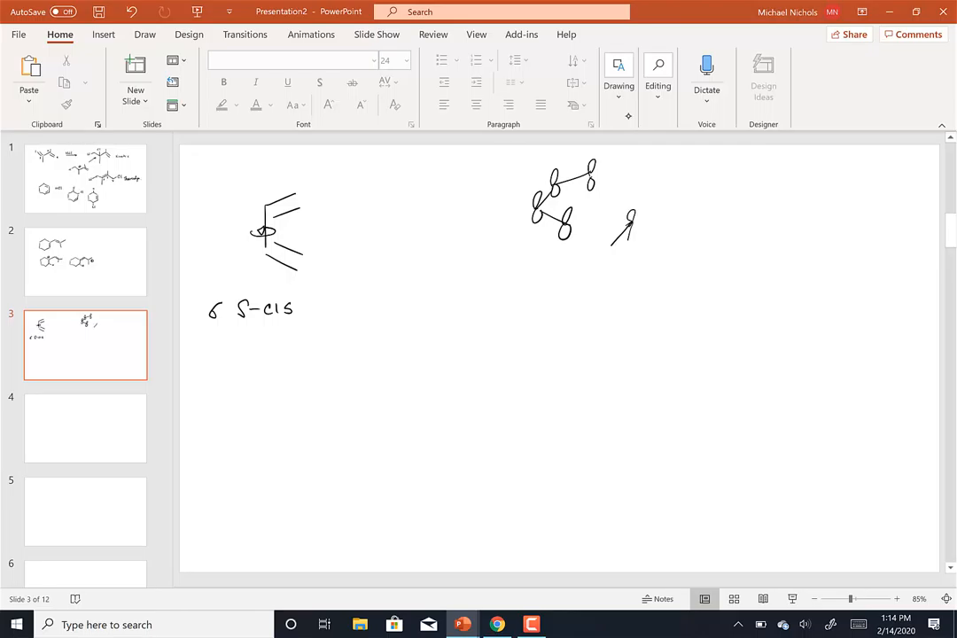
{"action": "left_click_drag", "start_coordinate": [616, 221], "coordinate": [629, 253]}
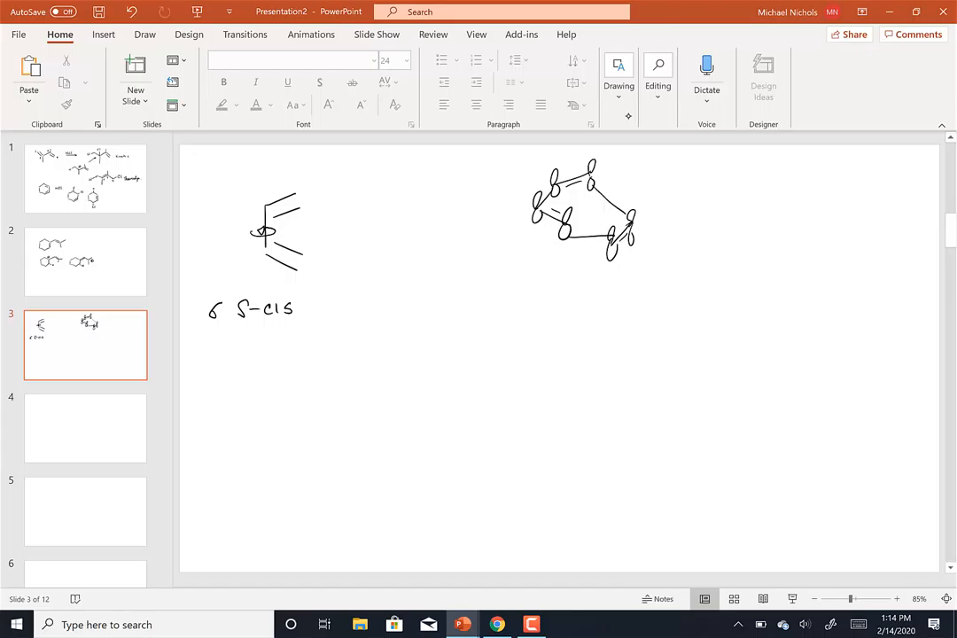
{"action": "left_click", "coordinate": [583, 270]}
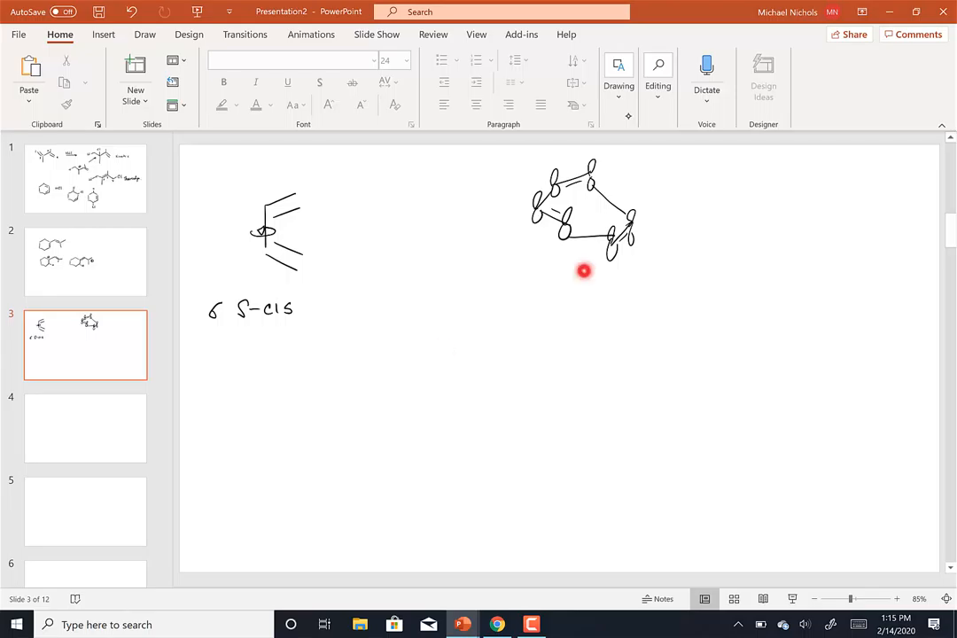
{"action": "mouse_move", "coordinate": [640, 273]}
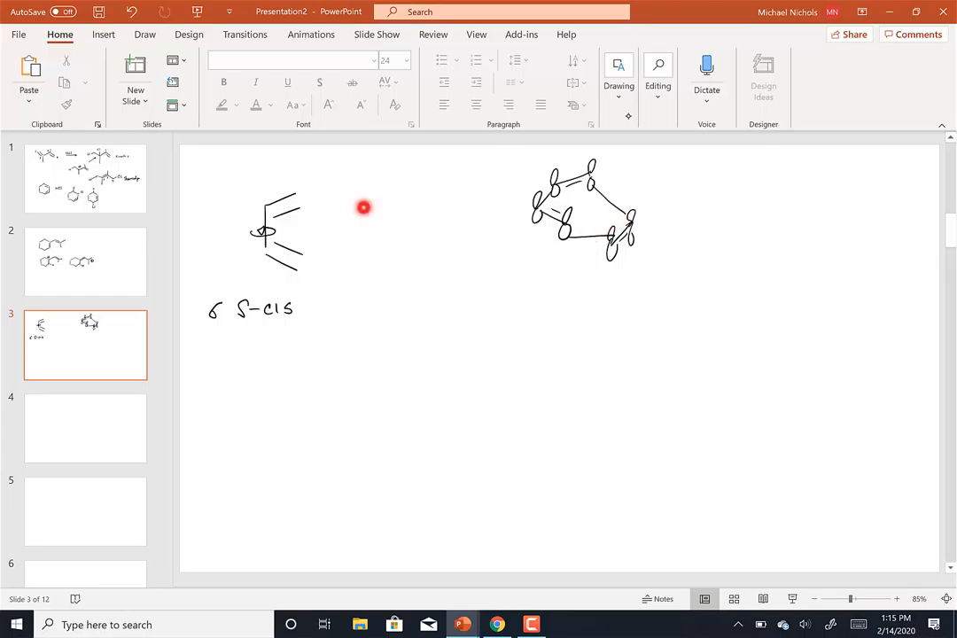
{"action": "mouse_move", "coordinate": [363, 207]}
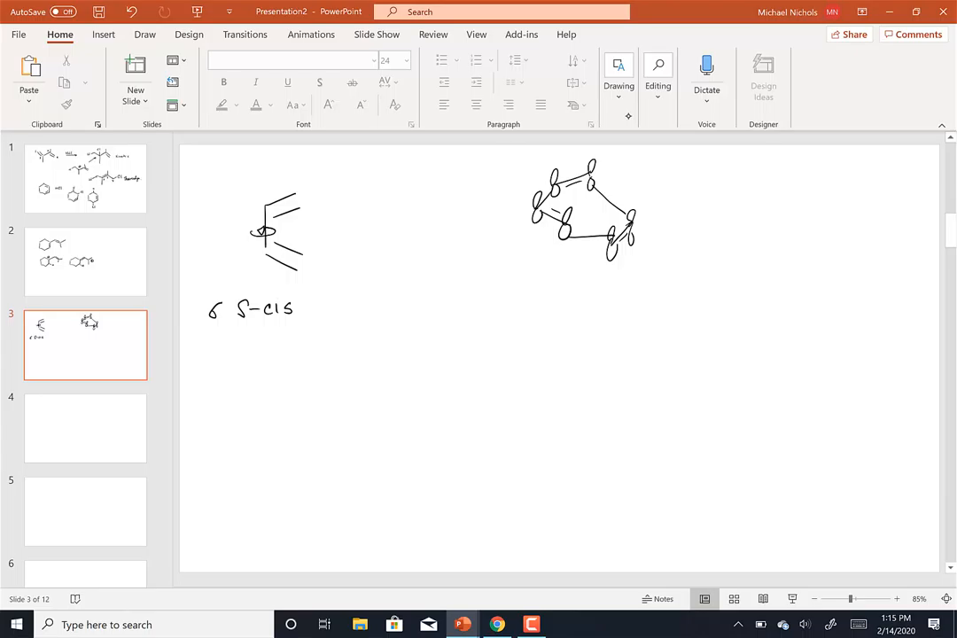
Draw the diene plus the NC-substituted alkene below the s-cis label
{"action": "left_click_drag", "start_coordinate": [273, 409], "coordinate": [273, 456]}
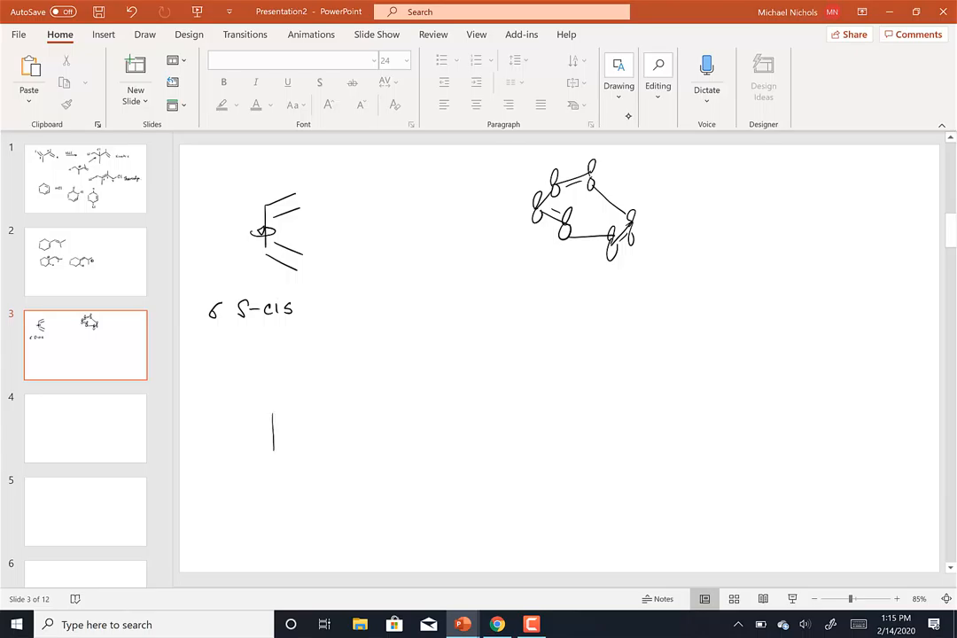
{"action": "left_click_drag", "start_coordinate": [291, 408], "coordinate": [310, 457]}
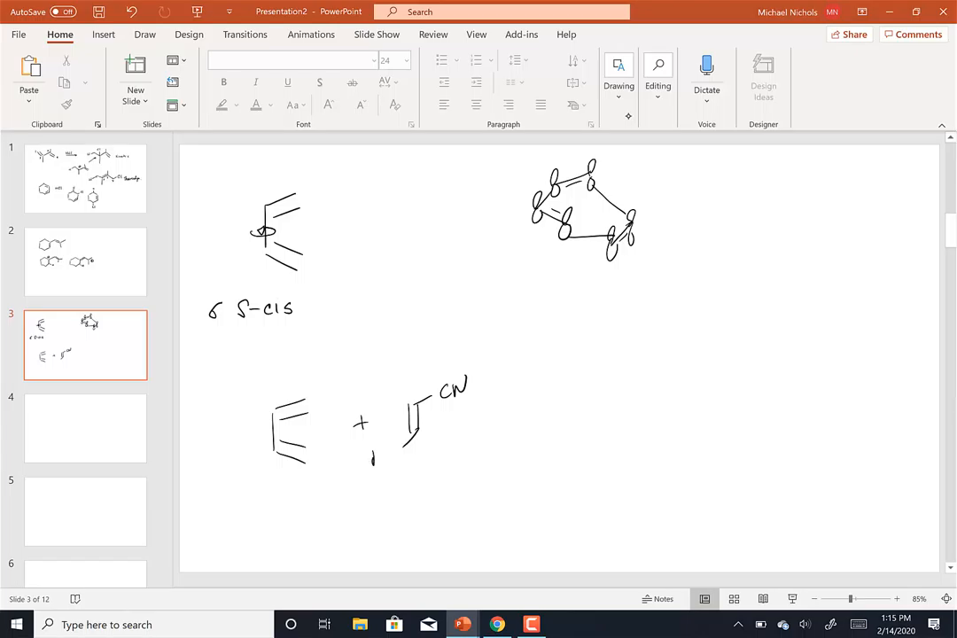
{"action": "type", "text": "NC"}
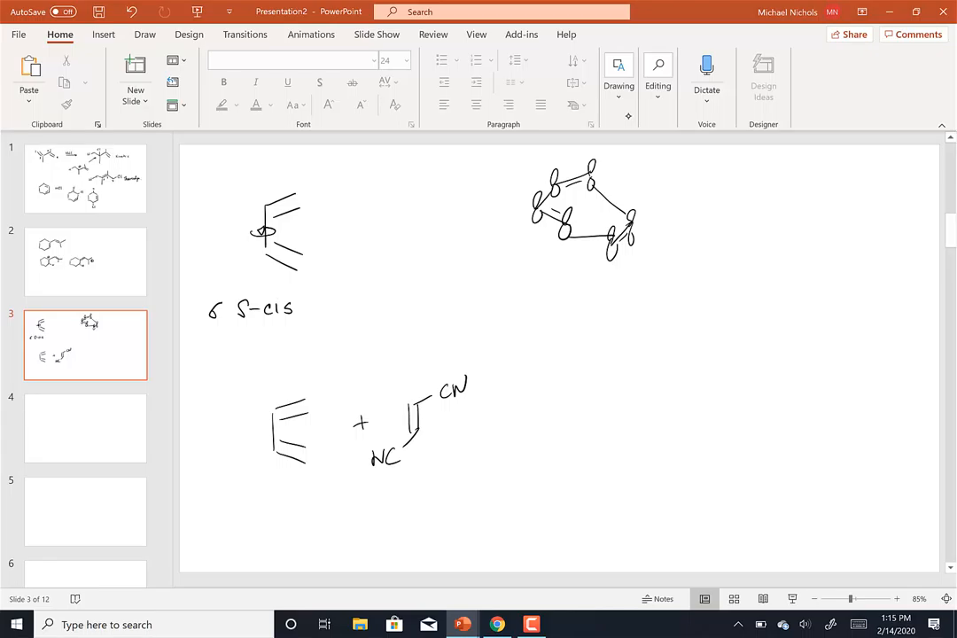
Draw the arrow to the numbered cyclohexene product with two CN groups, then open slide 4
{"action": "left_click_drag", "start_coordinate": [490, 422], "coordinate": [559, 422]}
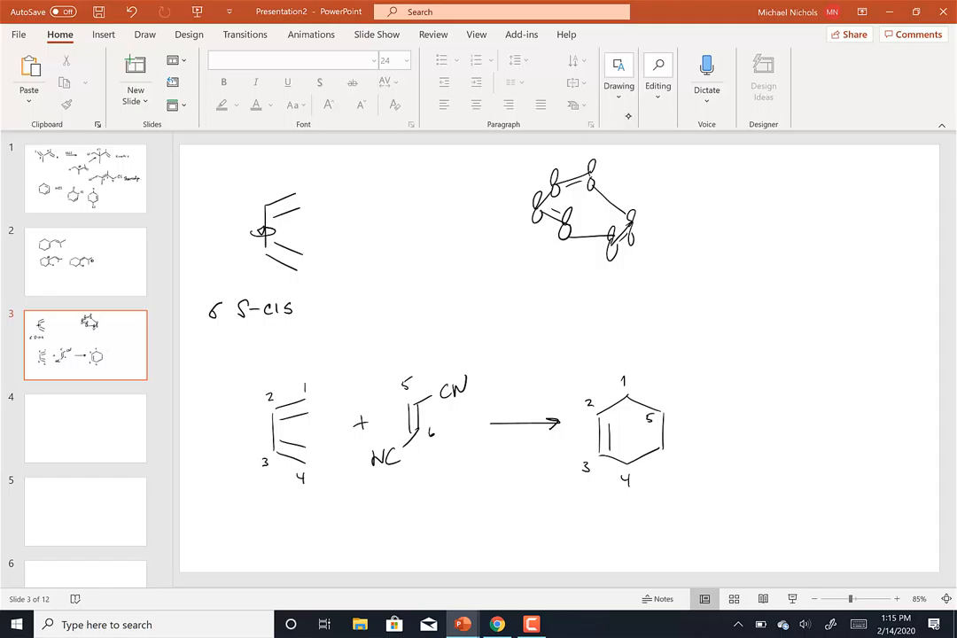
{"action": "left_click_drag", "start_coordinate": [682, 386], "coordinate": [673, 403]}
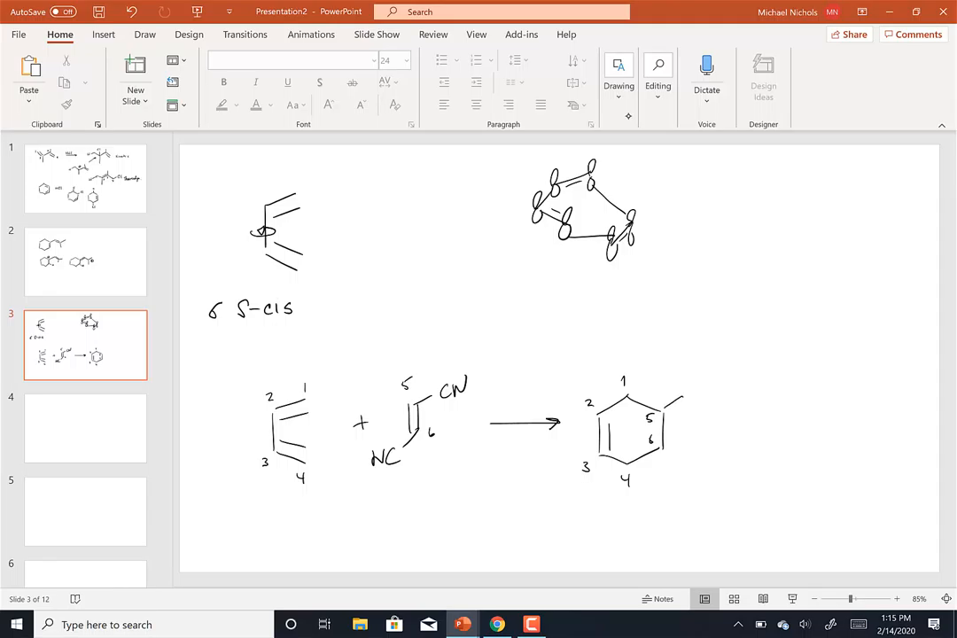
{"action": "left_click_drag", "start_coordinate": [681, 401], "coordinate": [722, 392]}
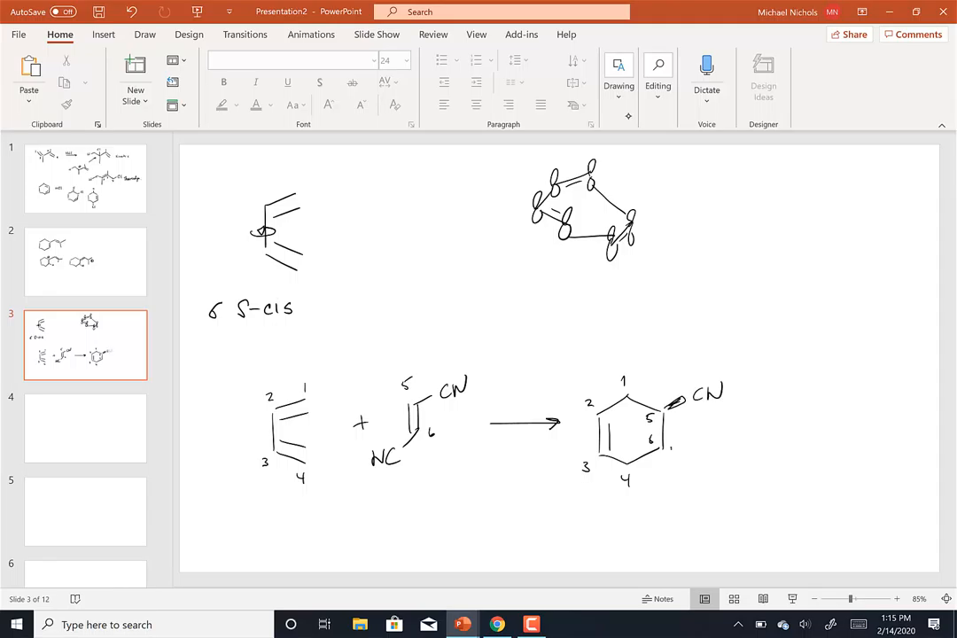
{"action": "left_click_drag", "start_coordinate": [660, 448], "coordinate": [726, 456]}
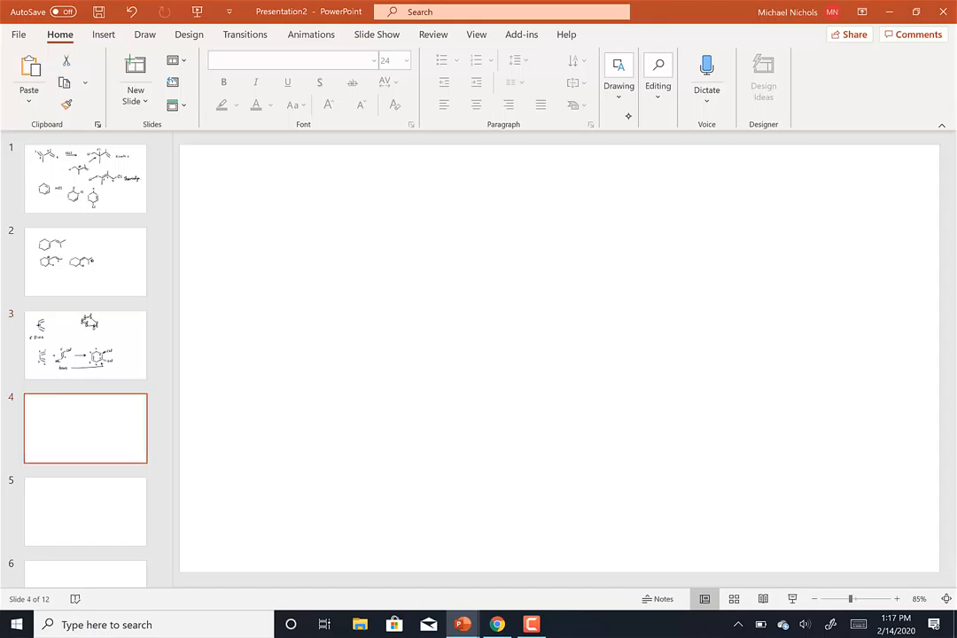
Draw the CH2 ring numbered 1–4, a plus sign, and the dicyano alkene
{"action": "left_click_drag", "start_coordinate": [272, 190], "coordinate": [243, 259]}
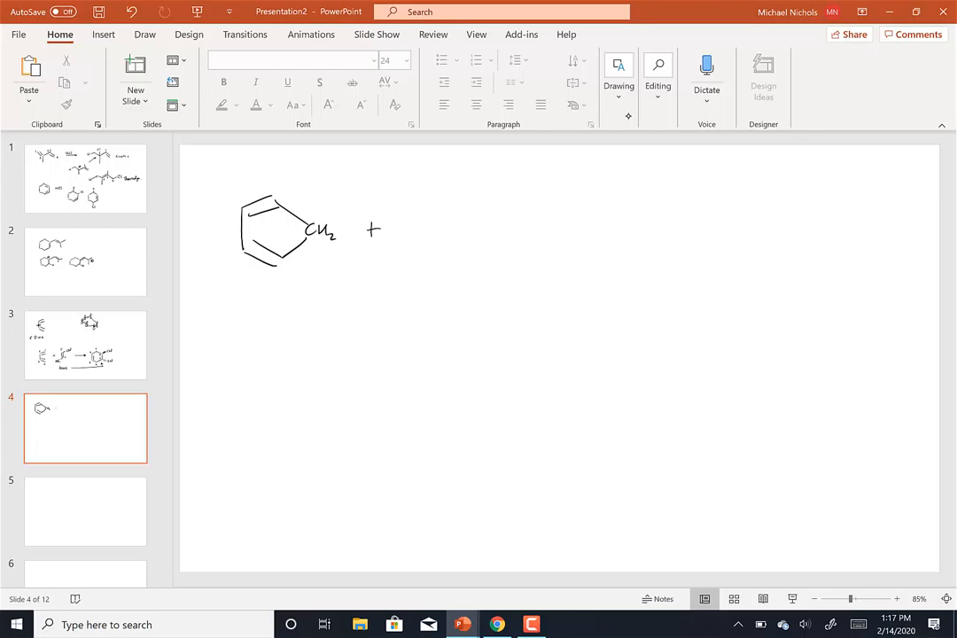
{"action": "left_click_drag", "start_coordinate": [413, 218], "coordinate": [418, 241]}
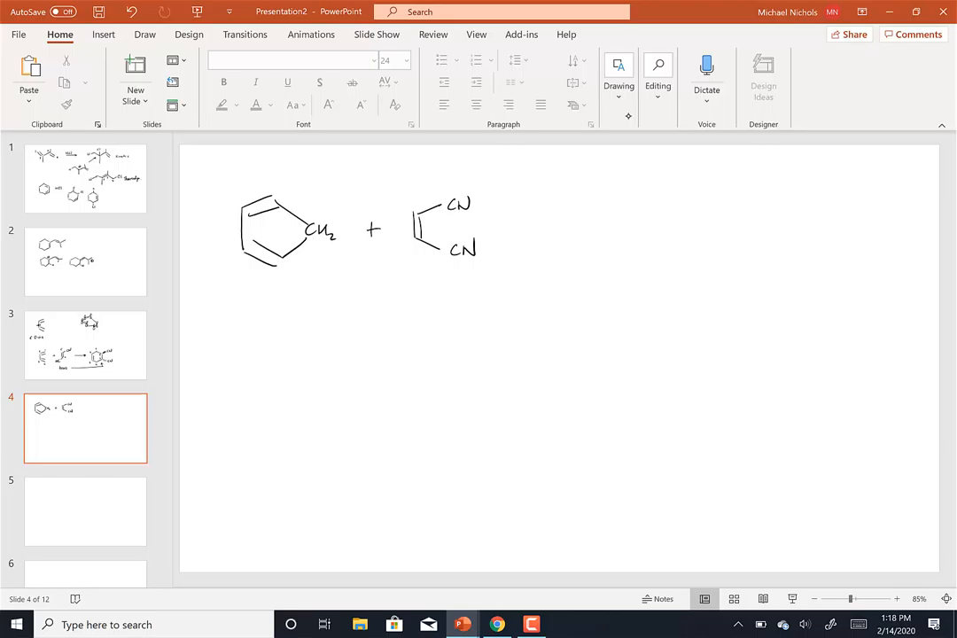
{"action": "left_click_drag", "start_coordinate": [269, 173], "coordinate": [235, 203]}
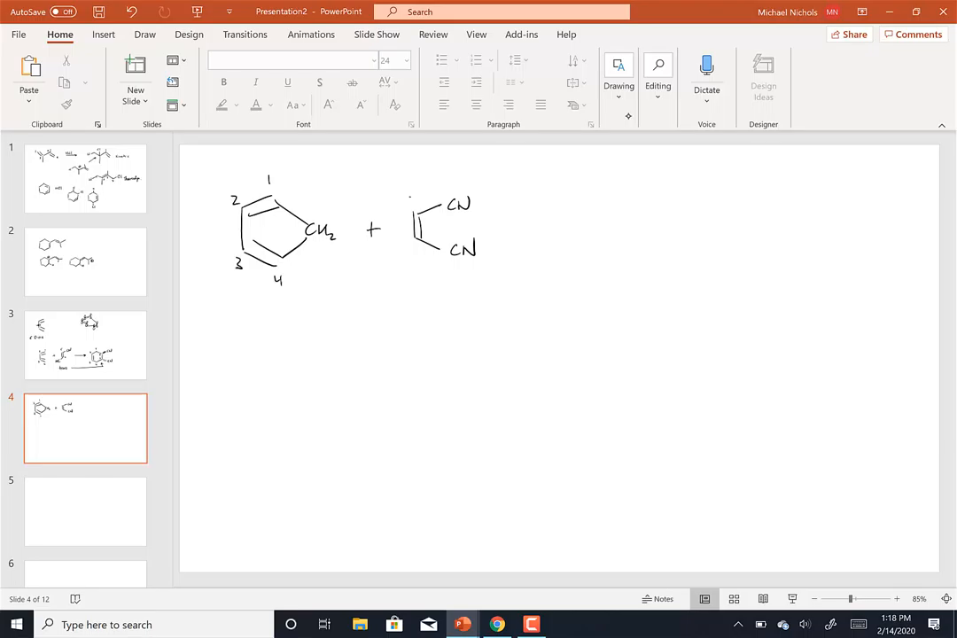
{"action": "left_click_drag", "start_coordinate": [527, 229], "coordinate": [585, 227]}
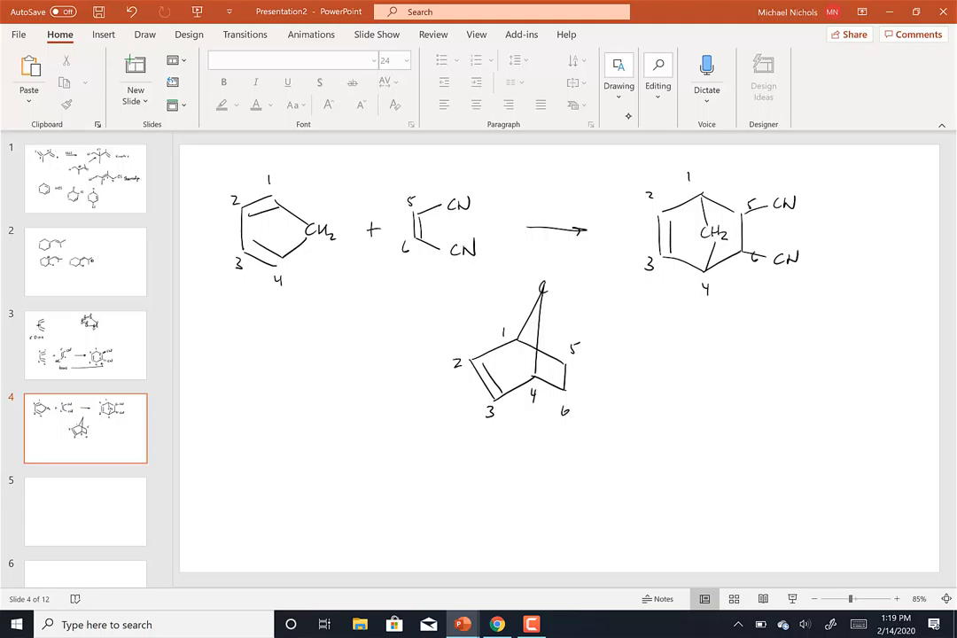
Write CH2 on the bridge of the 3D bicyclic structure
{"action": "type", "text": "CH2"}
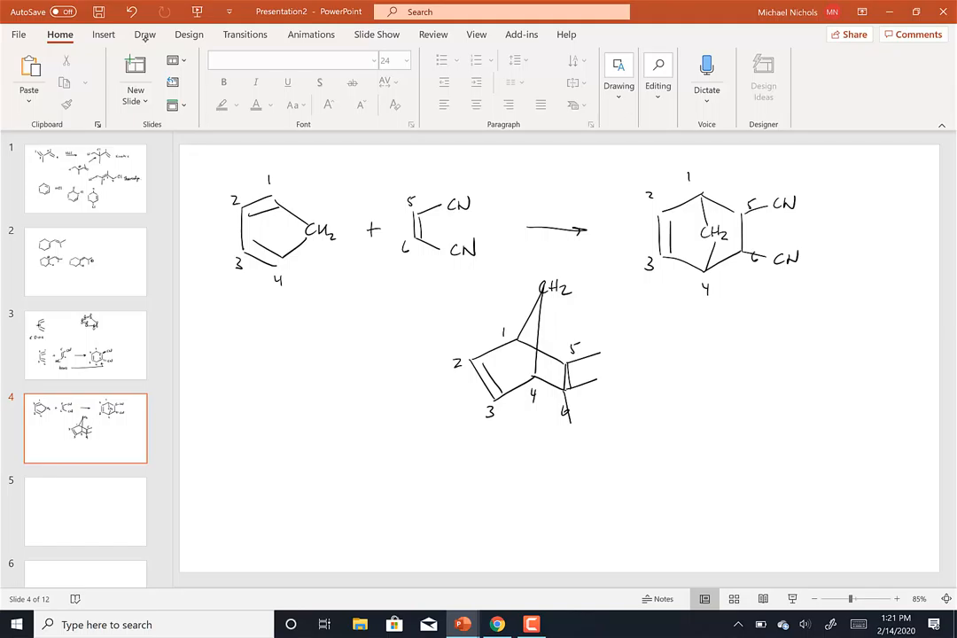
Highlight the ring in blue, then the bonds at carbons 5 and 6 in yellow
{"action": "left_click", "coordinate": [144, 34]}
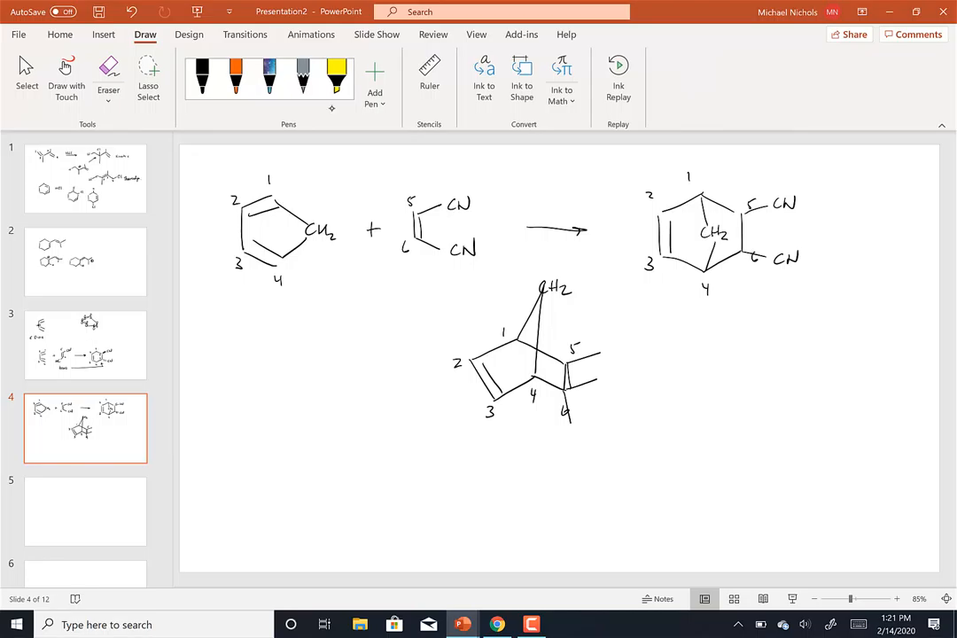
{"action": "left_click", "coordinate": [337, 78]}
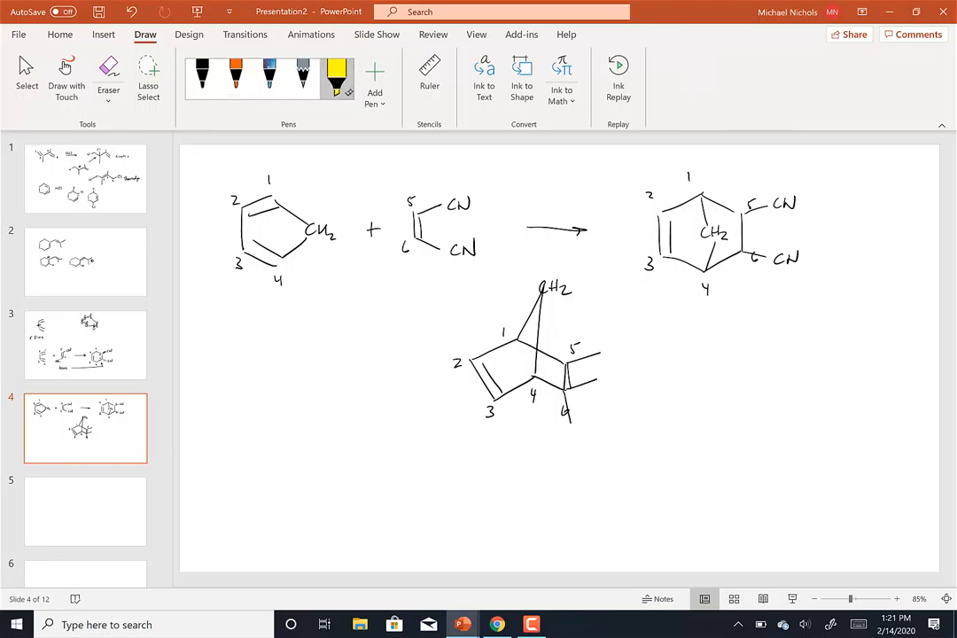
{"action": "left_click", "coordinate": [336, 78]}
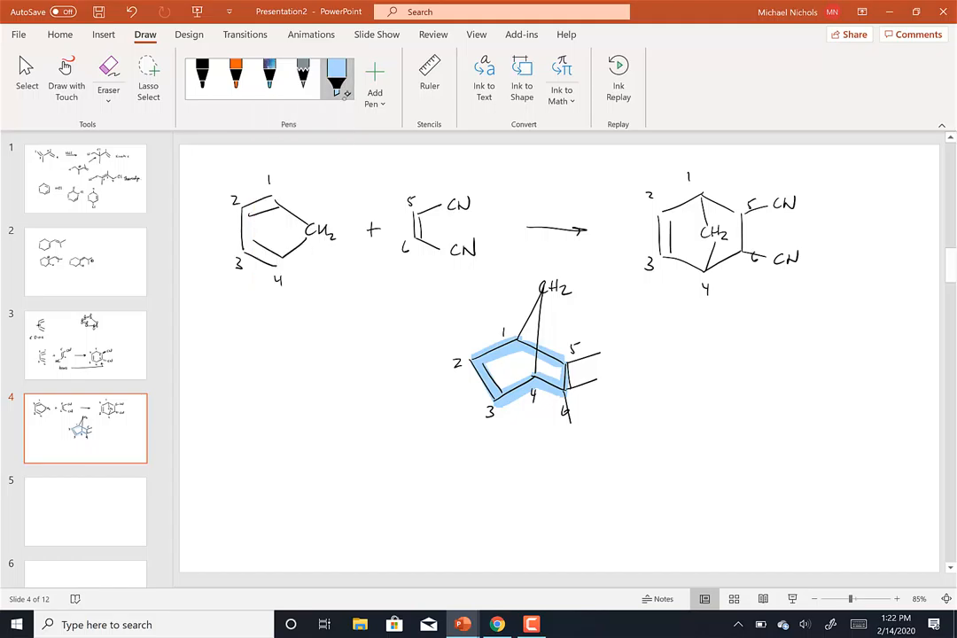
{"action": "left_click", "coordinate": [347, 98]}
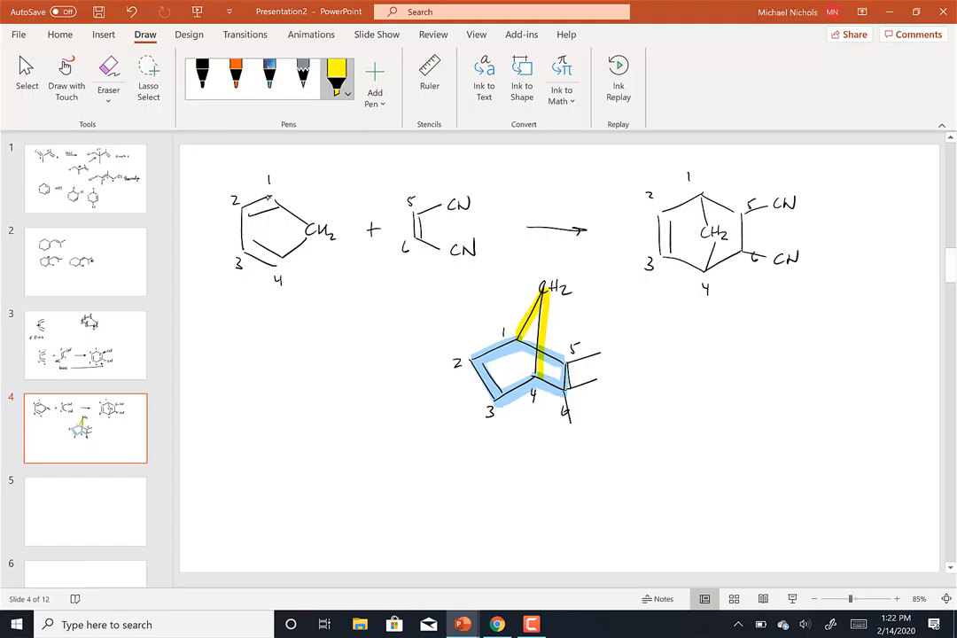
{"action": "left_click_drag", "start_coordinate": [558, 364], "coordinate": [598, 355]}
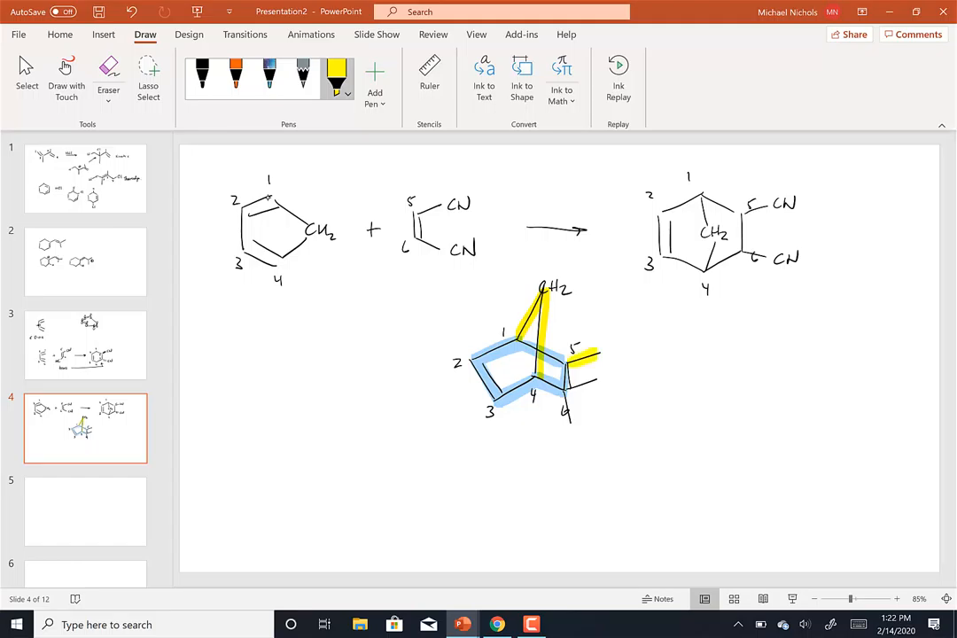
{"action": "left_click_drag", "start_coordinate": [571, 354], "coordinate": [611, 390]}
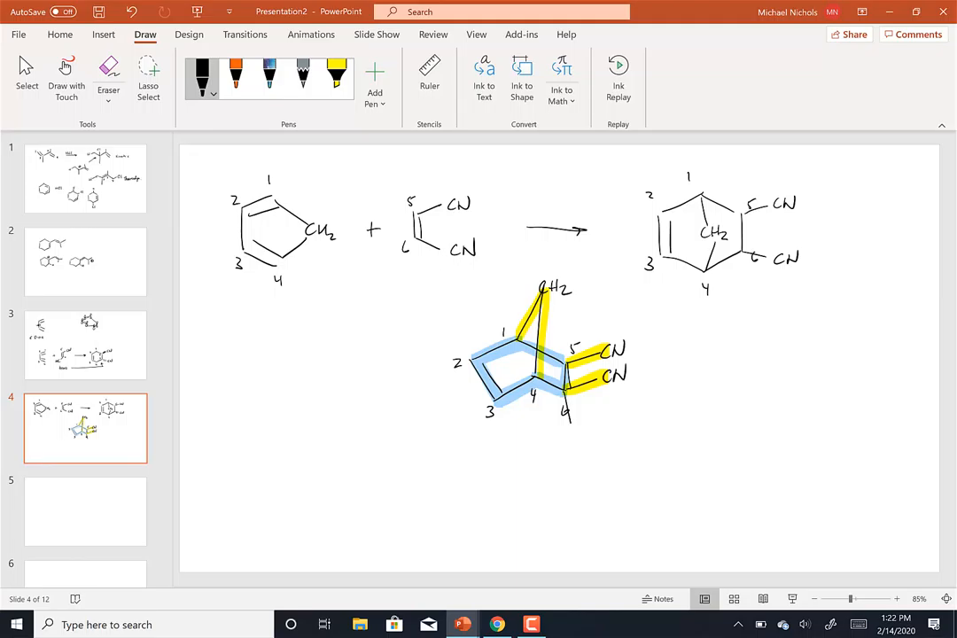
Write EXO beside the highlighted structure and sketch a second bicyclic skeleton at lower right
{"action": "left_click_drag", "start_coordinate": [660, 328], "coordinate": [667, 345]}
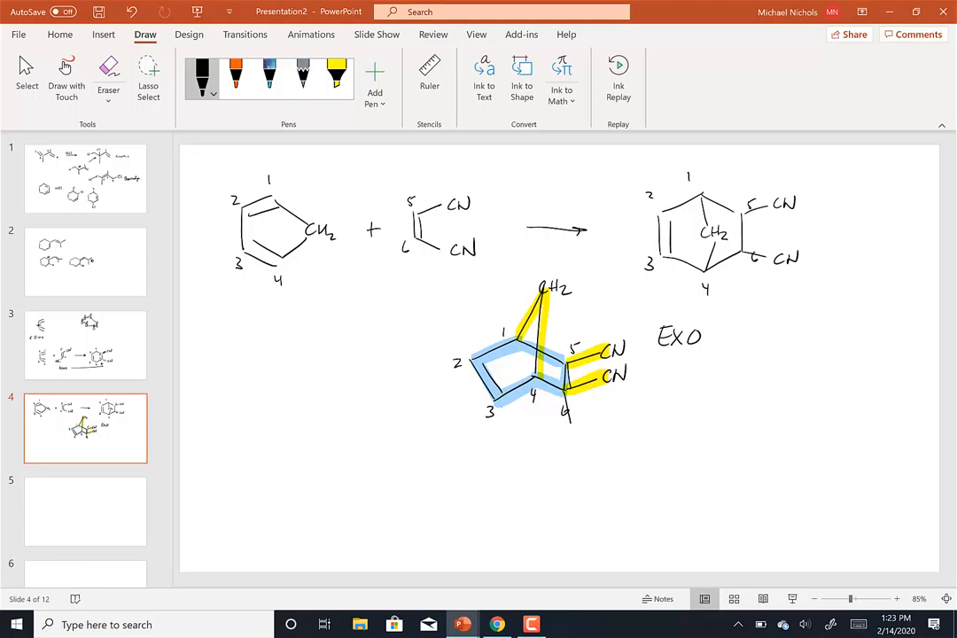
{"action": "left_click_drag", "start_coordinate": [797, 363], "coordinate": [722, 478]}
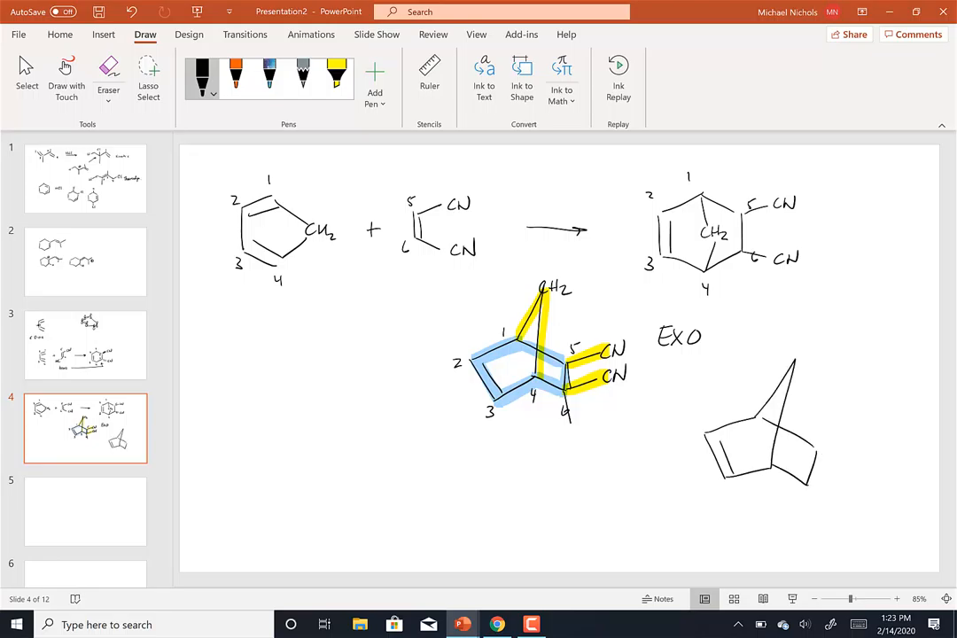
Add substituent bonds and a yellow bridge highlight to the ENDO norbornene, then start a cylinder sketch
{"action": "left_click_drag", "start_coordinate": [811, 452], "coordinate": [850, 441]}
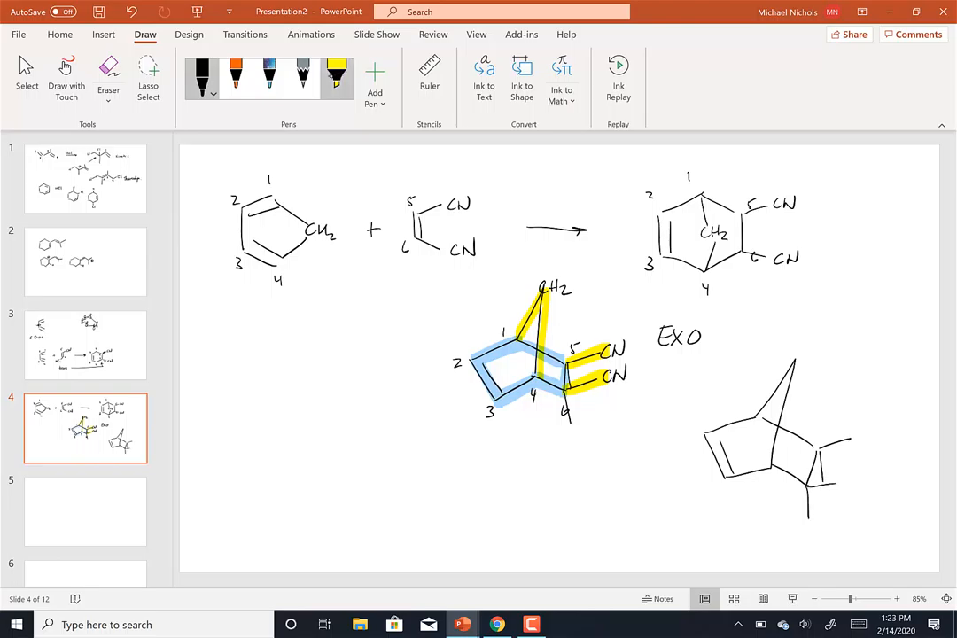
{"action": "left_click_drag", "start_coordinate": [797, 359], "coordinate": [775, 443]}
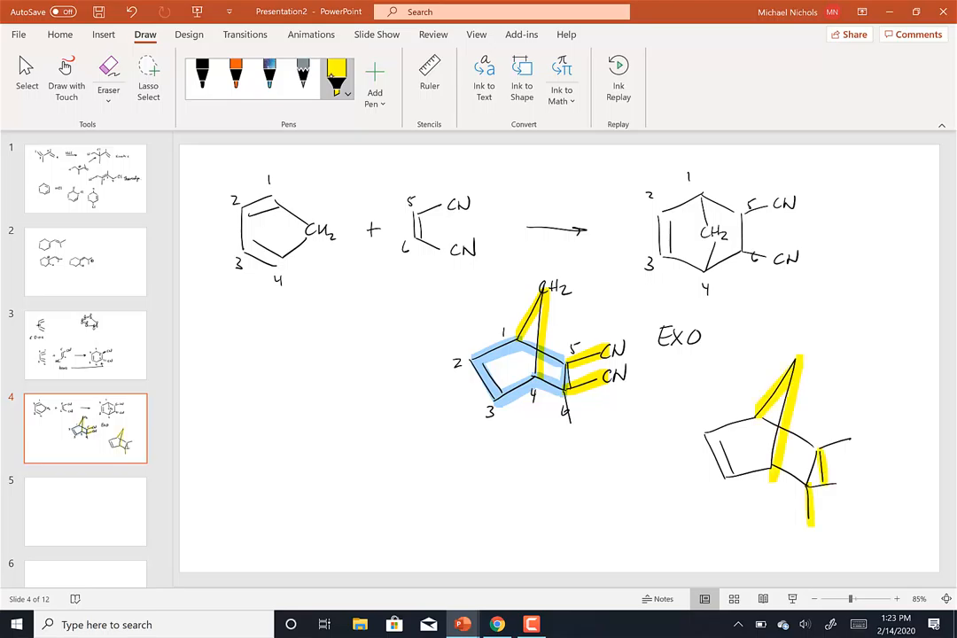
{"action": "left_click", "coordinate": [347, 92]}
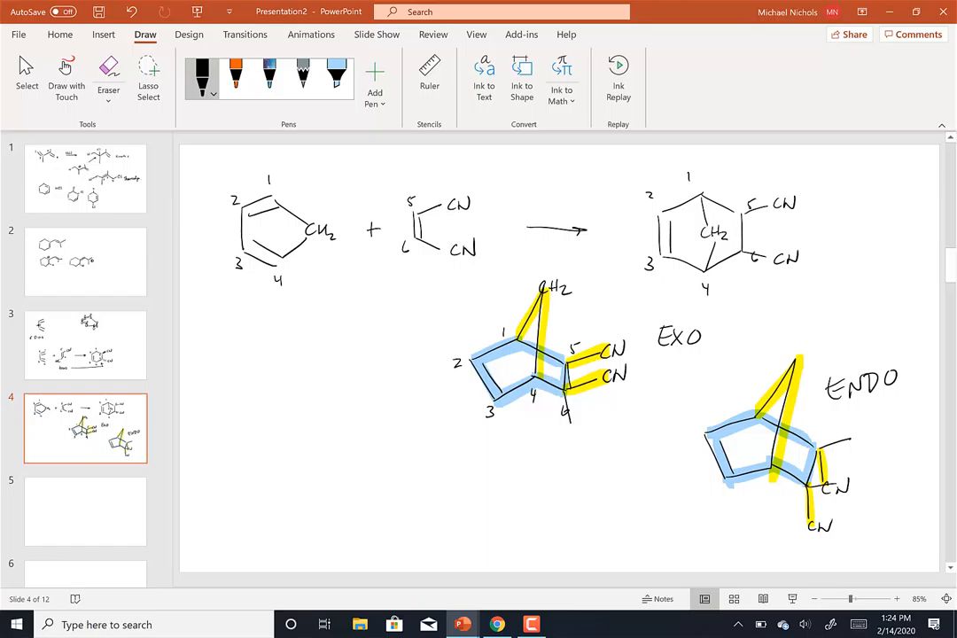
{"action": "left_click_drag", "start_coordinate": [266, 338], "coordinate": [324, 338]}
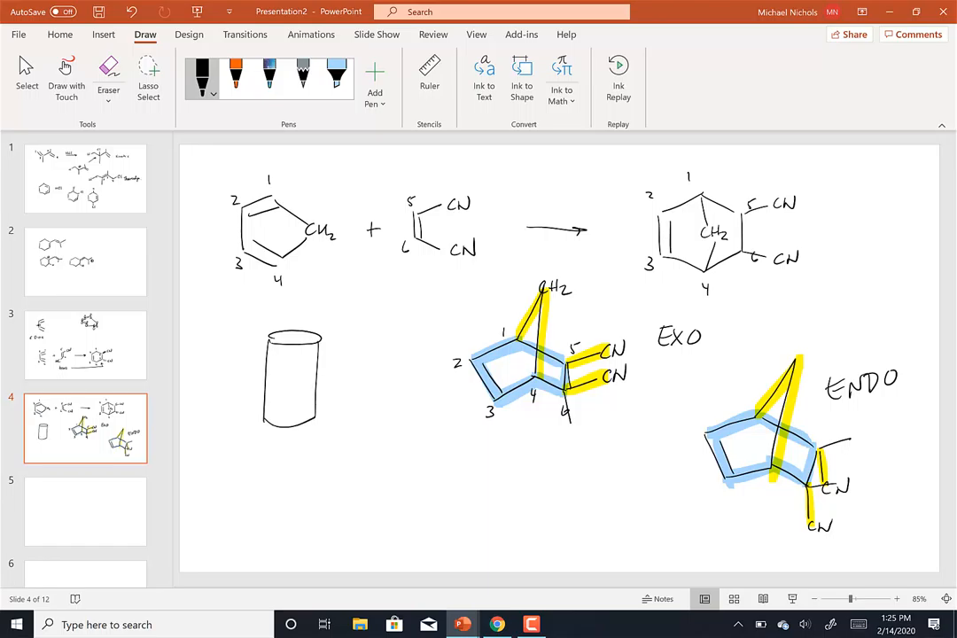
Sketch the cylinder outline below the diene with the black pen
{"action": "left_click_drag", "start_coordinate": [491, 279], "coordinate": [576, 283]}
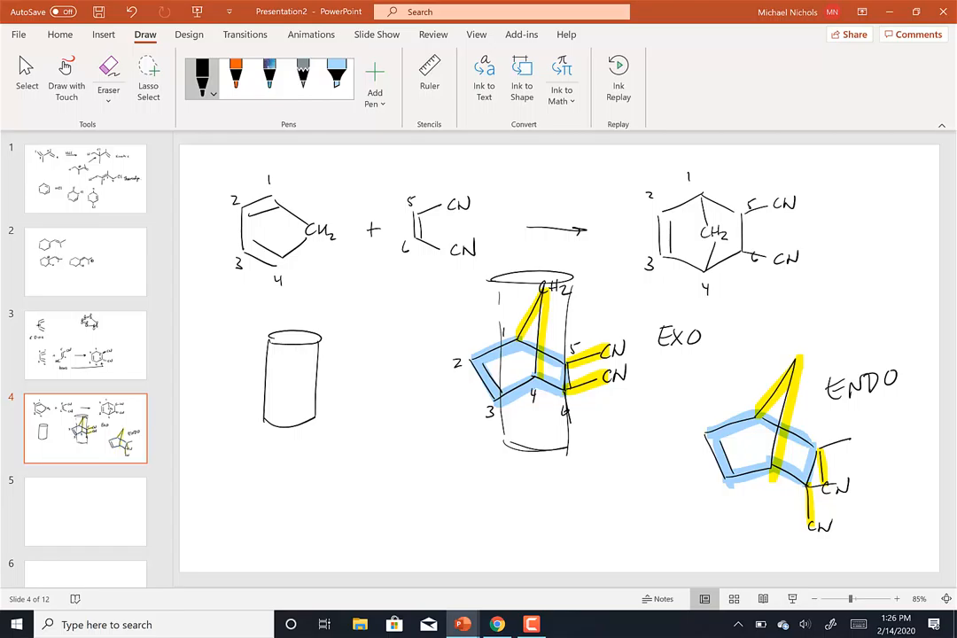
Outline a tall cylinder enclosing the highlighted EXO structure
{"action": "left_click_drag", "start_coordinate": [829, 333], "coordinate": [877, 355]}
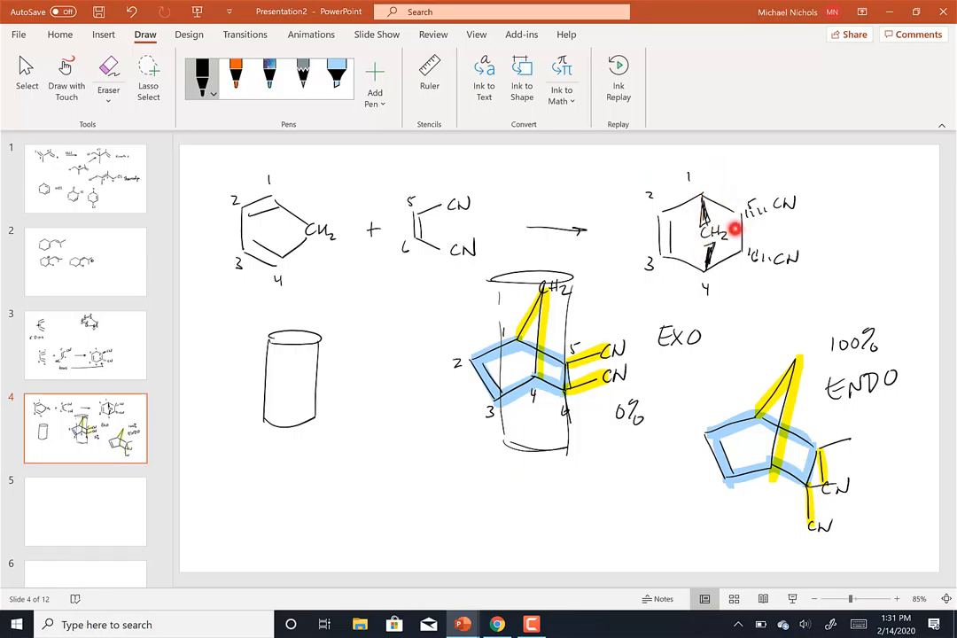
{"action": "mouse_move", "coordinate": [641, 390]}
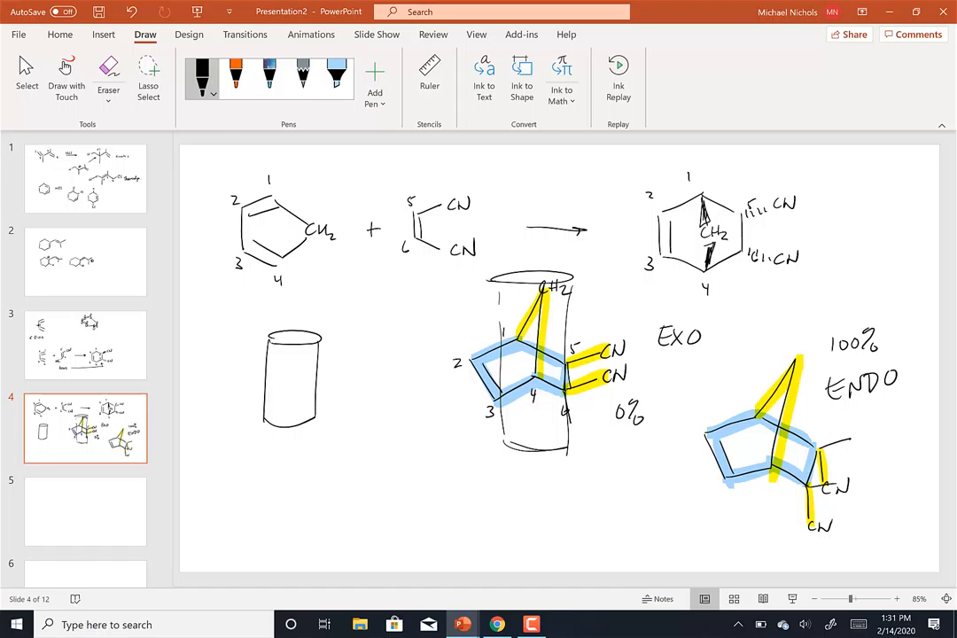
On blank slide 5, draw the NC/CN alkene and the bridged product with two CN groups
{"action": "left_click", "coordinate": [85, 511]}
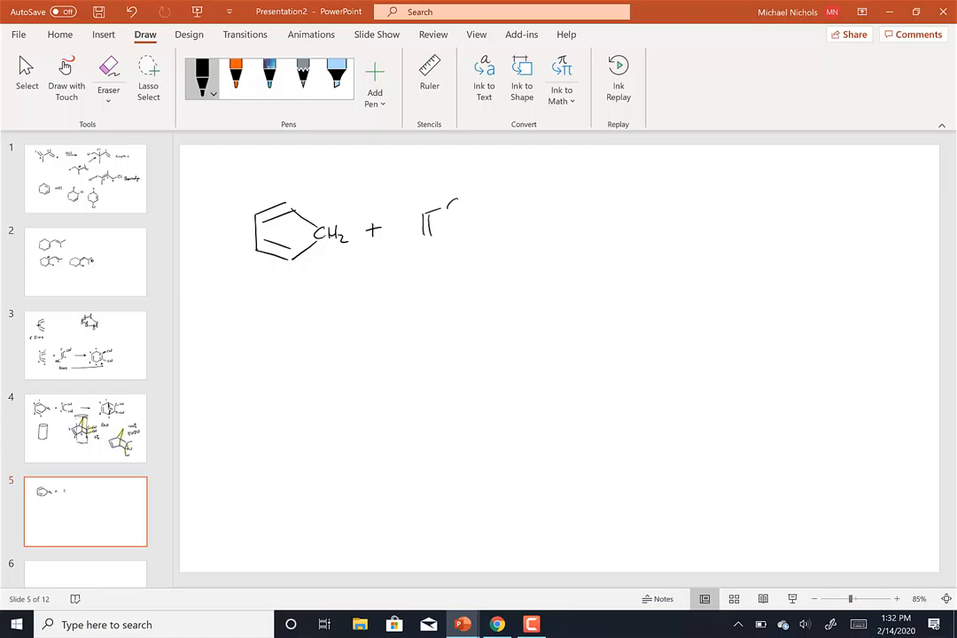
{"action": "left_click_drag", "start_coordinate": [443, 221], "coordinate": [461, 204]}
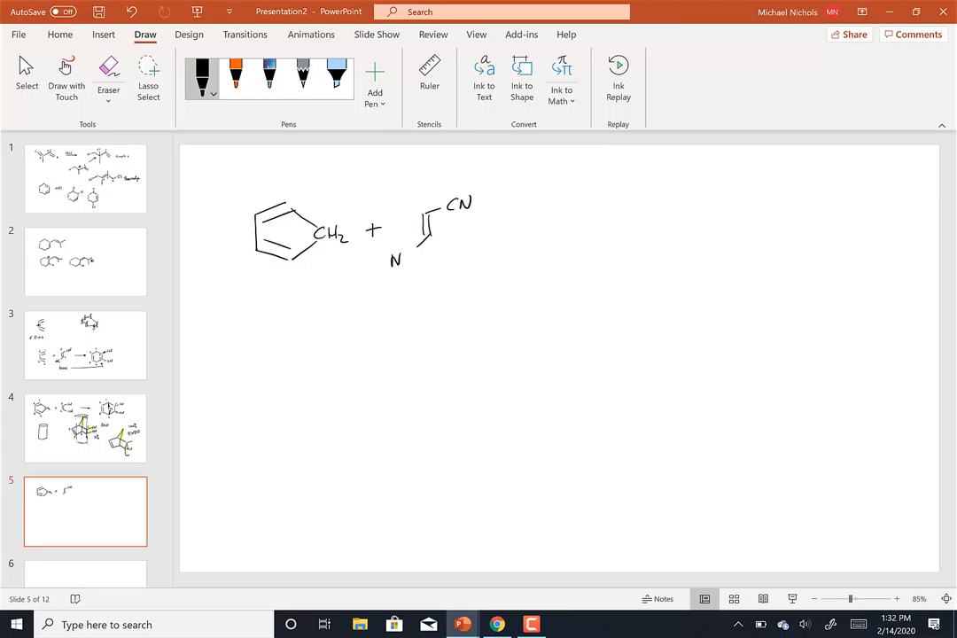
{"action": "left_click_drag", "start_coordinate": [474, 224], "coordinate": [558, 221]}
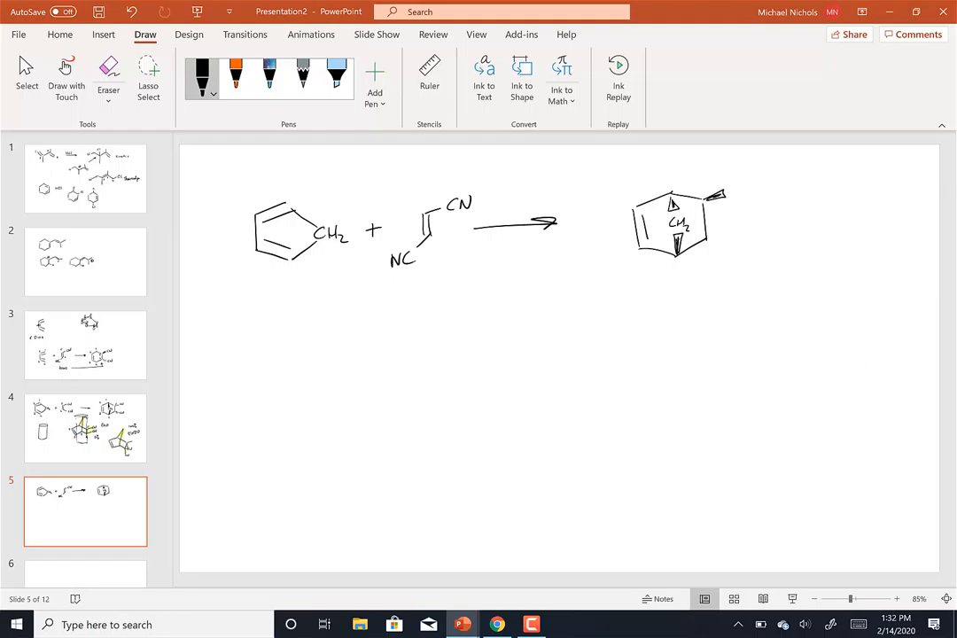
{"action": "left_click_drag", "start_coordinate": [727, 191], "coordinate": [753, 248]}
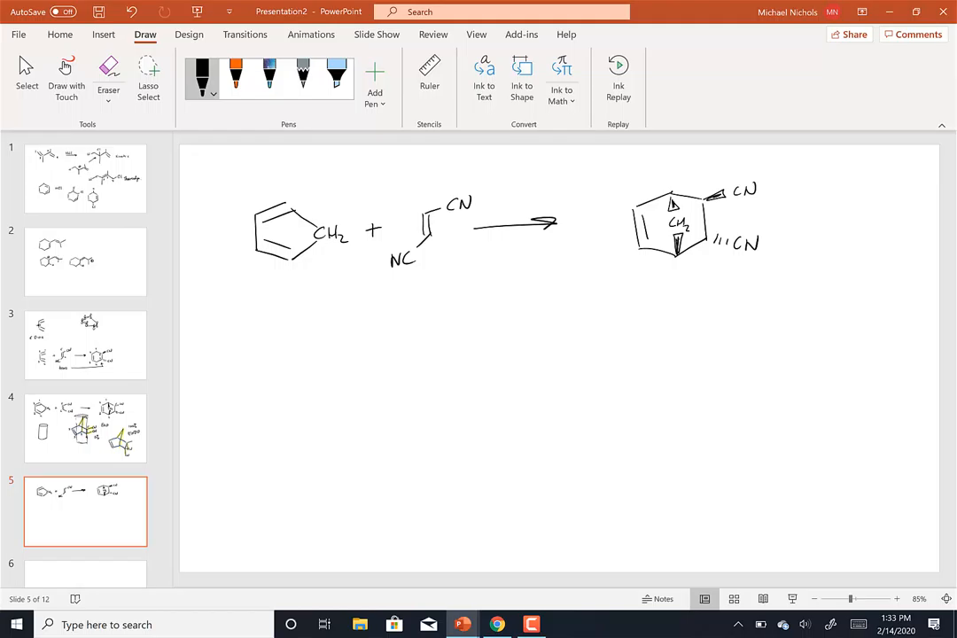
{"action": "left_click_drag", "start_coordinate": [709, 310], "coordinate": [638, 412]}
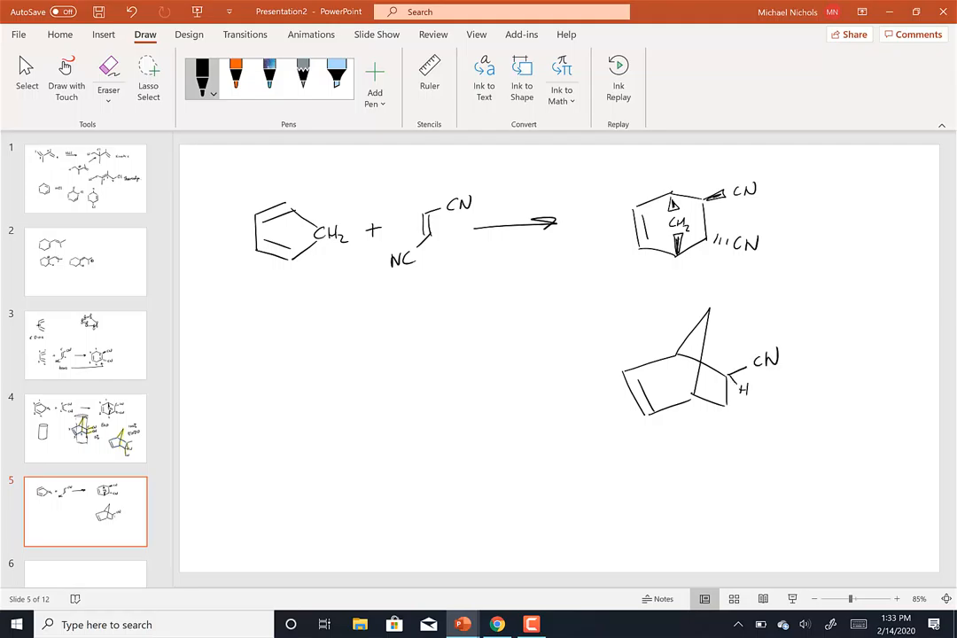
Sketch a bicyclic norbornene bearing CN and H below the slide 5 product
{"action": "left_click_drag", "start_coordinate": [726, 407], "coordinate": [731, 443]}
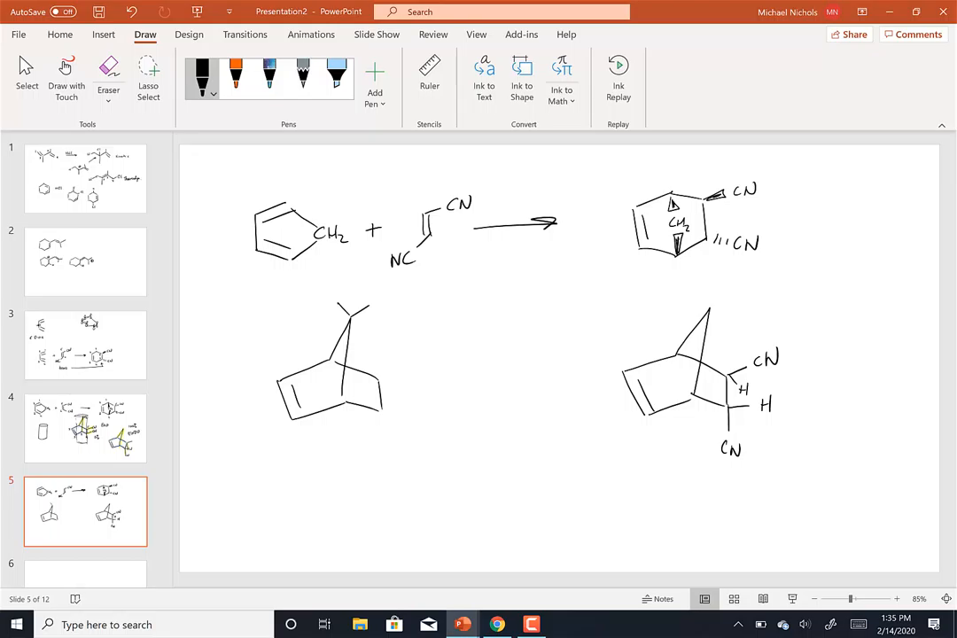
Add the ketone oxygen to the left skeleton and label it 'Camphor'
{"action": "left_click_drag", "start_coordinate": [372, 416], "coordinate": [390, 448]}
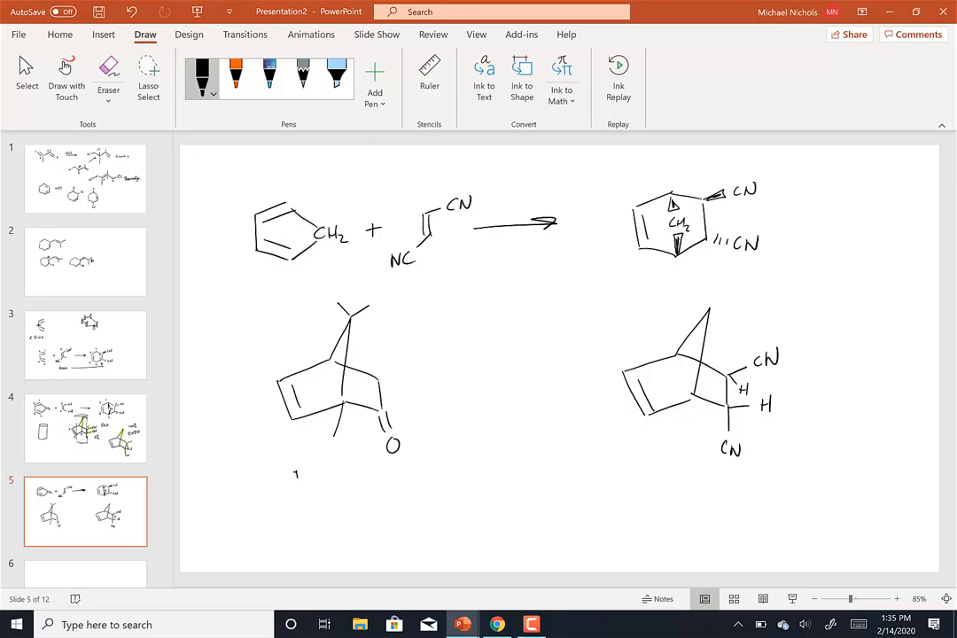
{"action": "type", "text": "Camp"}
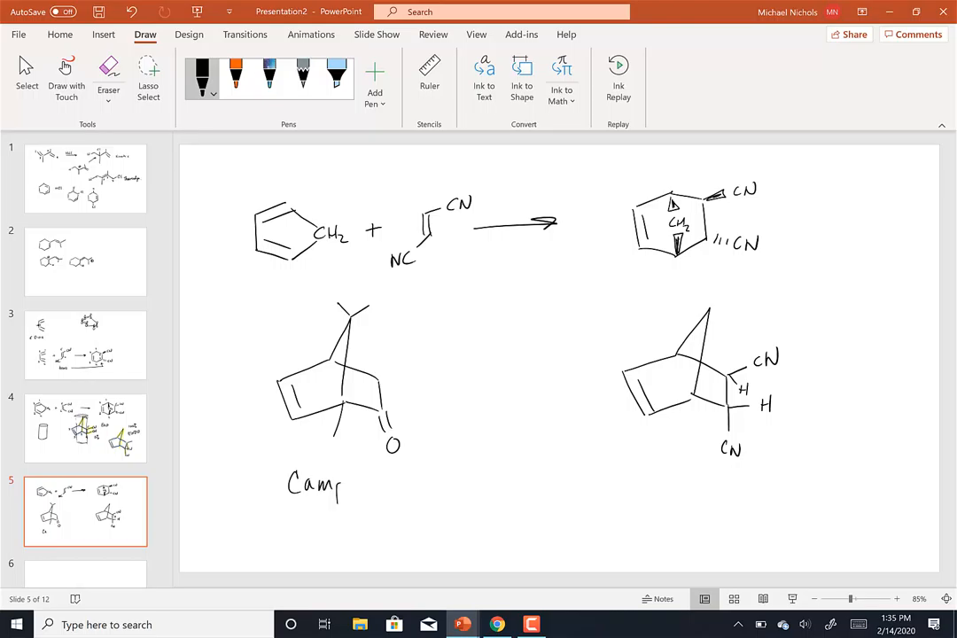
{"action": "type", "text": "phor"}
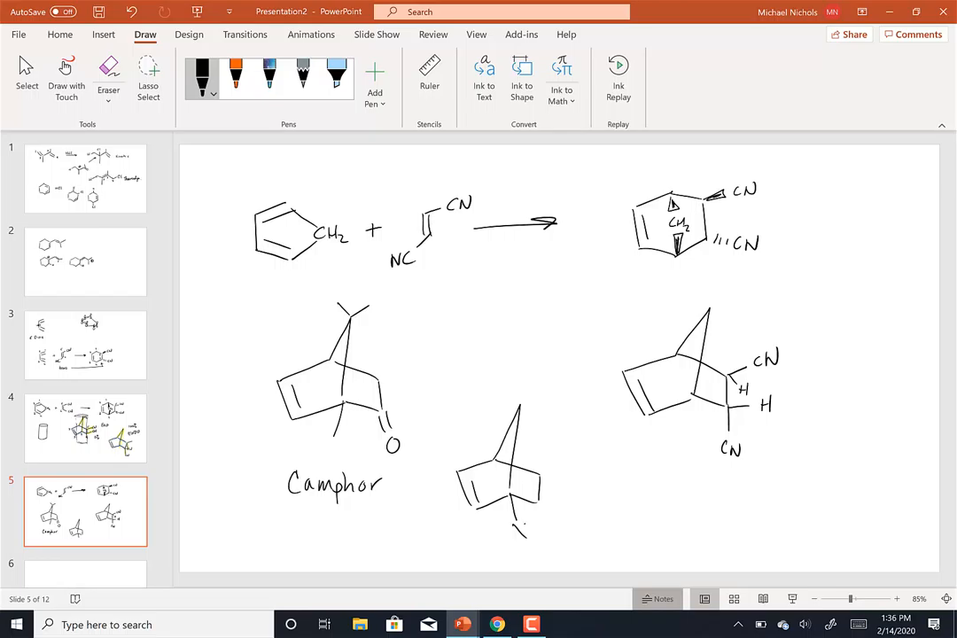
{"action": "left_click_drag", "start_coordinate": [513, 527], "coordinate": [524, 536]}
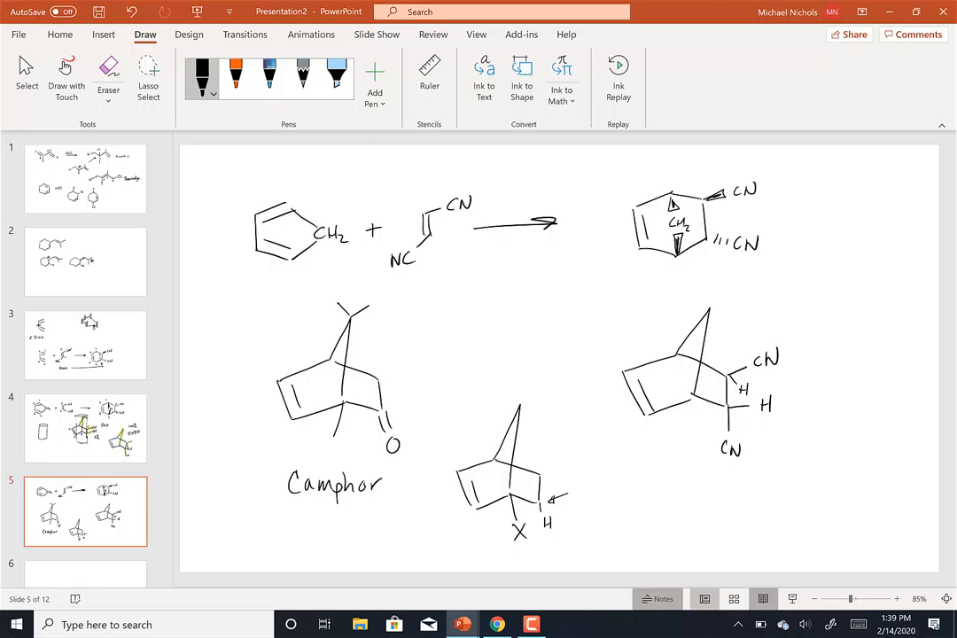
{"action": "scroll", "scroll_direction": "down", "scroll_amount": 3}
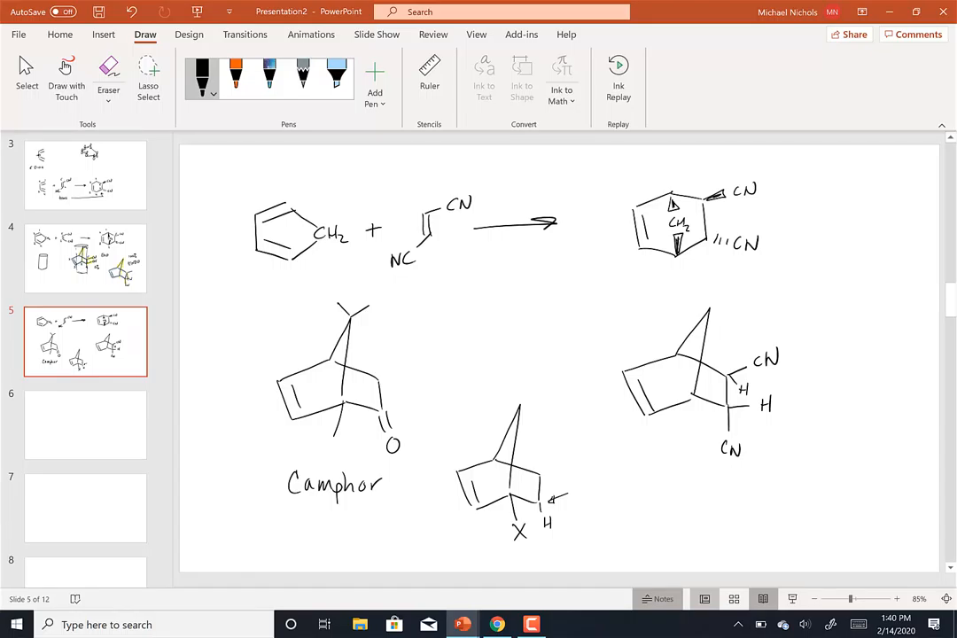
Draw the isoprene structure on blank slide 6 and label it Isoprene
{"action": "left_click", "coordinate": [85, 424]}
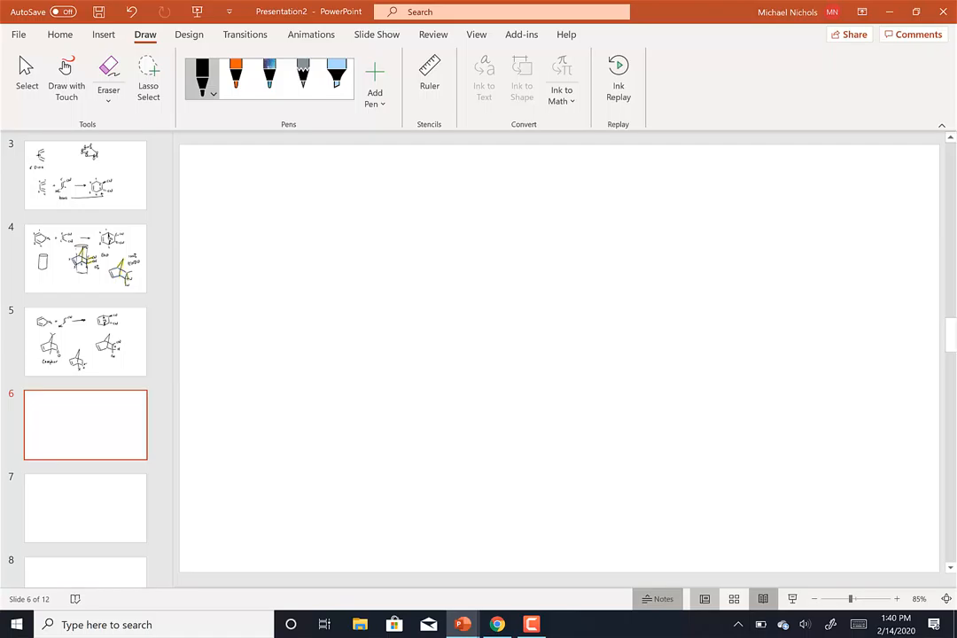
{"action": "left_click_drag", "start_coordinate": [272, 182], "coordinate": [272, 222]}
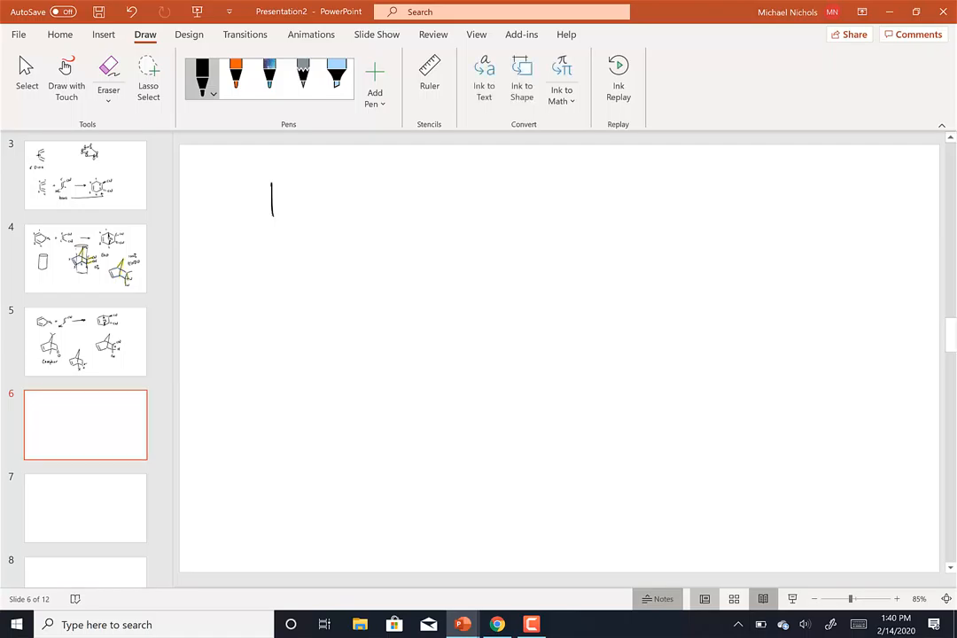
{"action": "left_click_drag", "start_coordinate": [286, 181], "coordinate": [308, 229]}
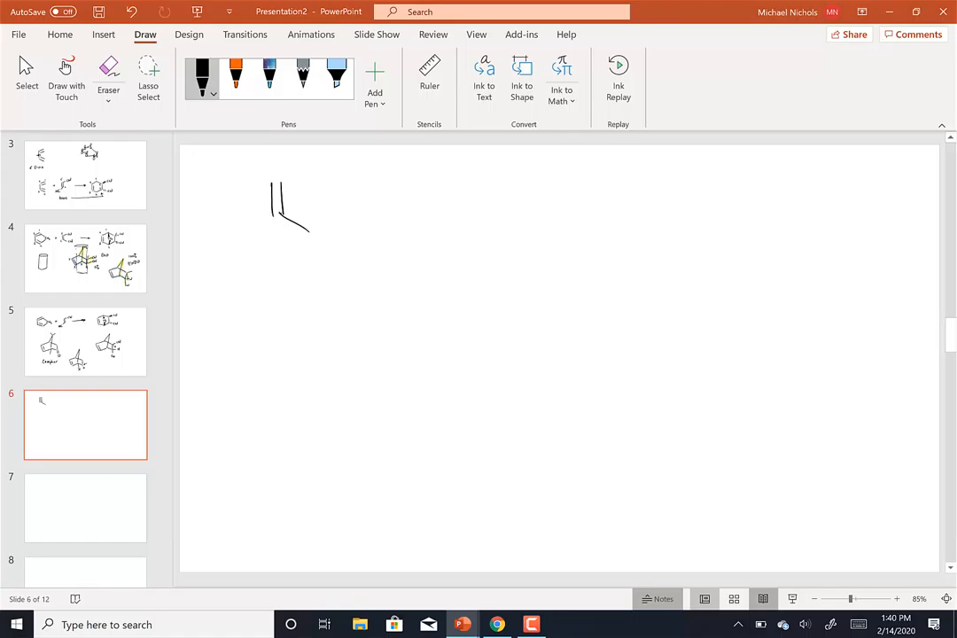
{"action": "left_click_drag", "start_coordinate": [306, 235], "coordinate": [350, 217]}
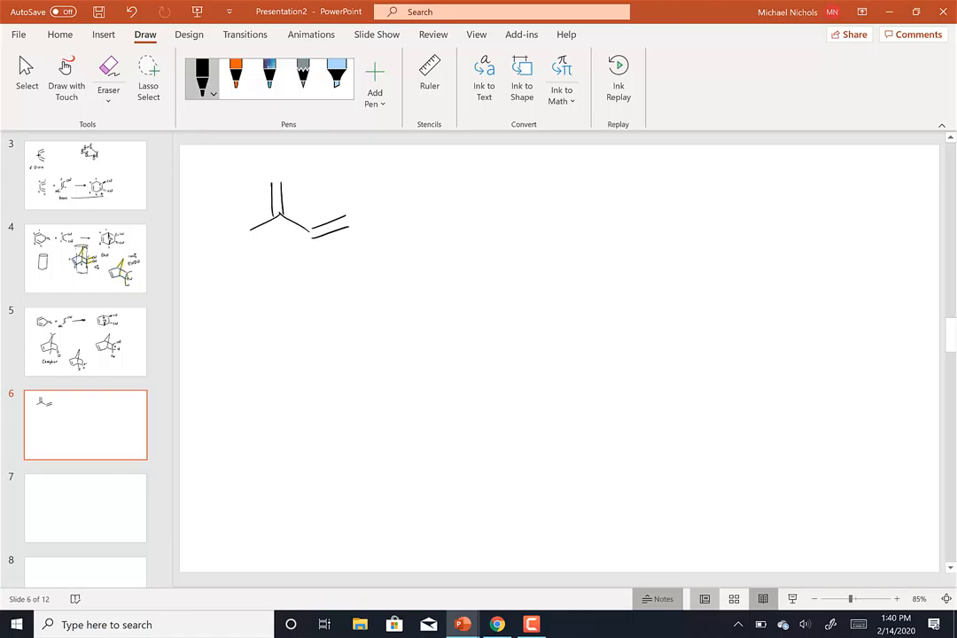
{"action": "left_click_drag", "start_coordinate": [262, 274], "coordinate": [288, 279]}
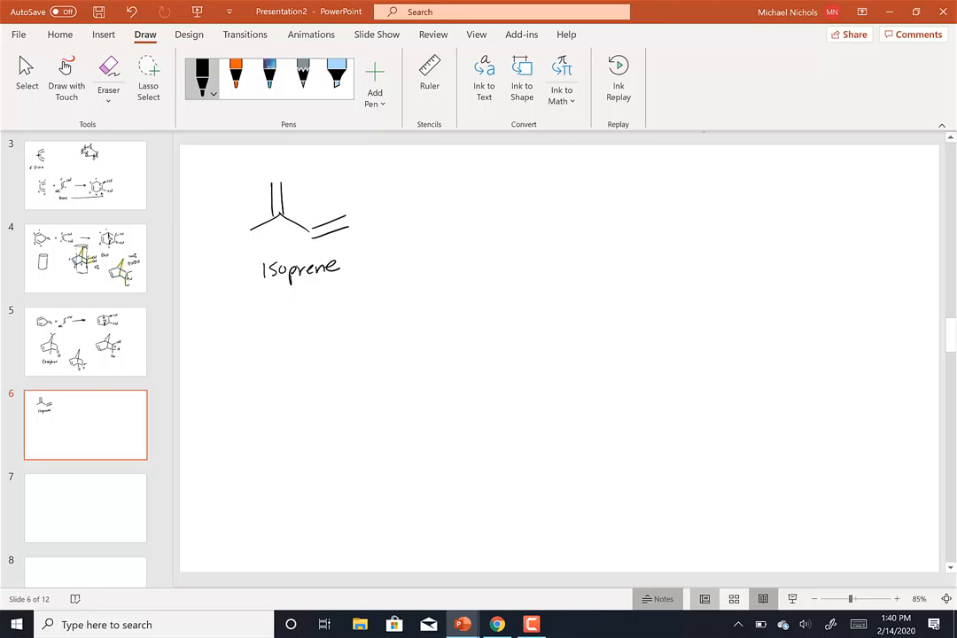
Sketch a diene and a second isoprene unit below the label
{"action": "left_click_drag", "start_coordinate": [288, 390], "coordinate": [315, 354]}
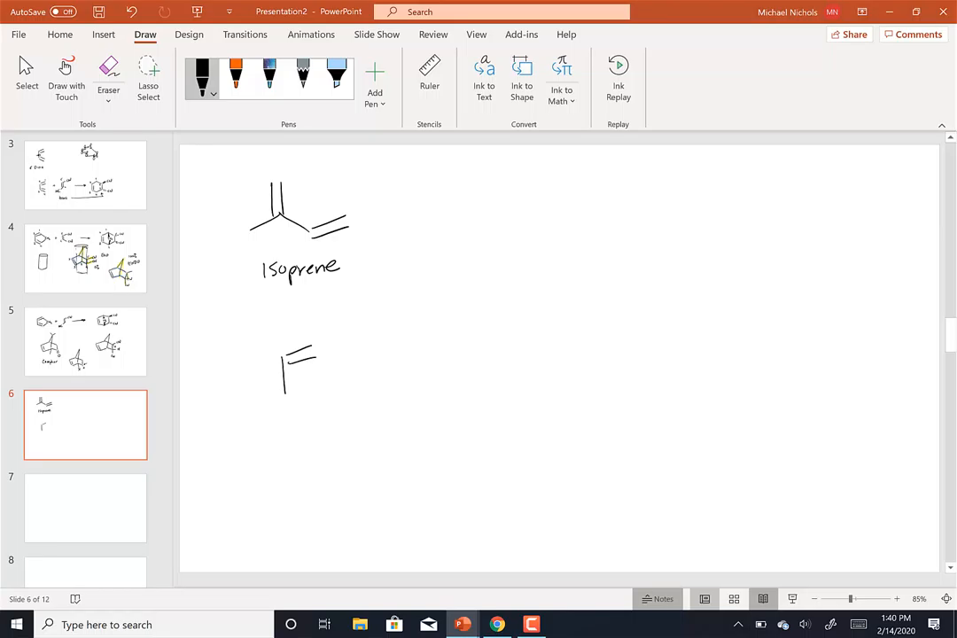
{"action": "left_click_drag", "start_coordinate": [301, 363], "coordinate": [306, 408]}
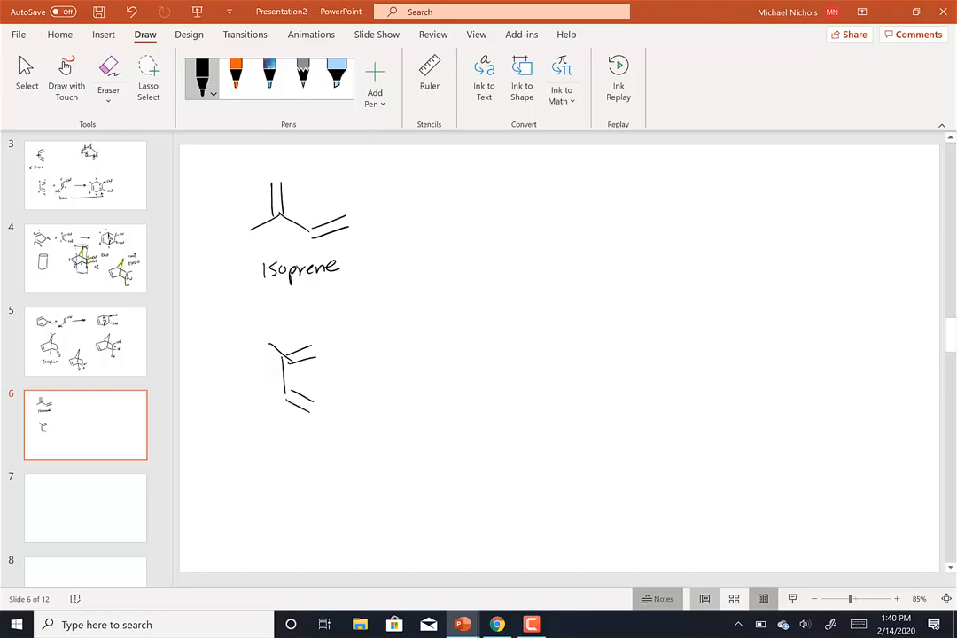
{"action": "left_click_drag", "start_coordinate": [344, 359], "coordinate": [352, 394]}
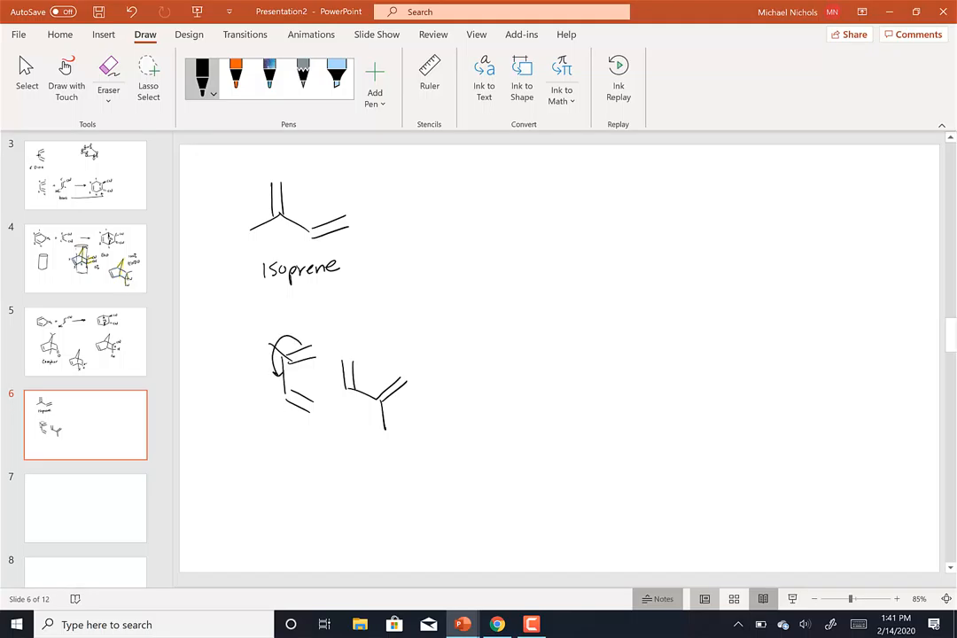
Add curved electron arrows, carbon numbers 1–6, and a reaction arrow toward the ring product
{"action": "left_click_drag", "start_coordinate": [301, 434], "coordinate": [350, 390]}
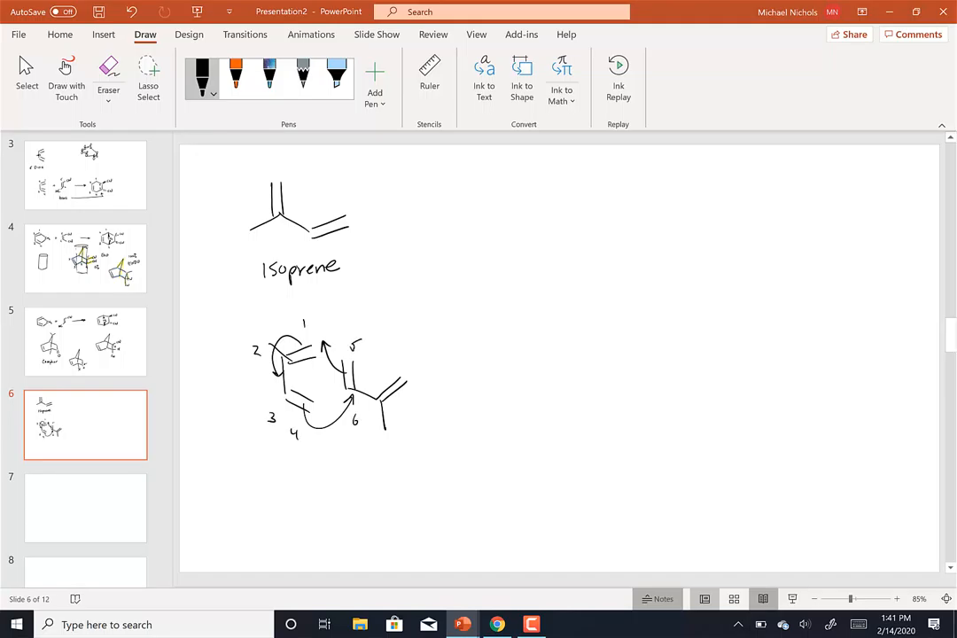
{"action": "left_click_drag", "start_coordinate": [448, 373], "coordinate": [516, 373]}
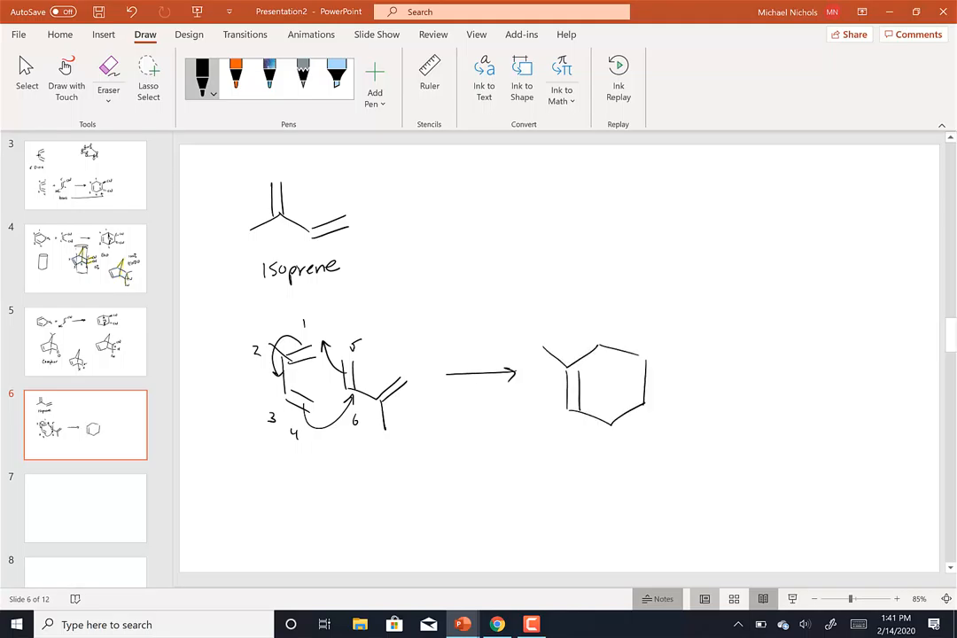
Complete the numbered ring labelled Limonene, move to slide 7, and switch to the Top Hat reading
{"action": "left_click_drag", "start_coordinate": [643, 412], "coordinate": [673, 447]}
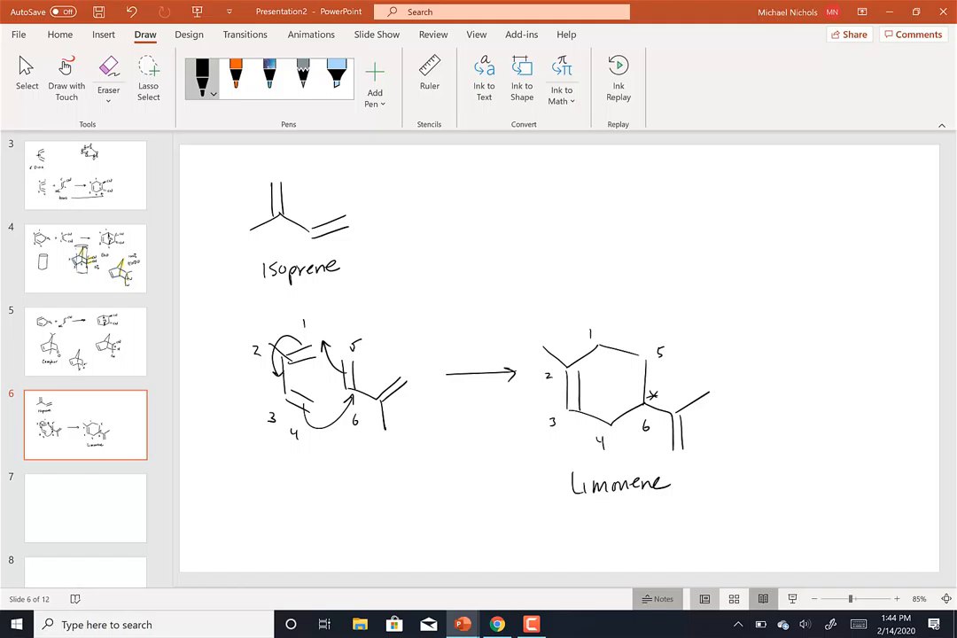
{"action": "left_click", "coordinate": [85, 507]}
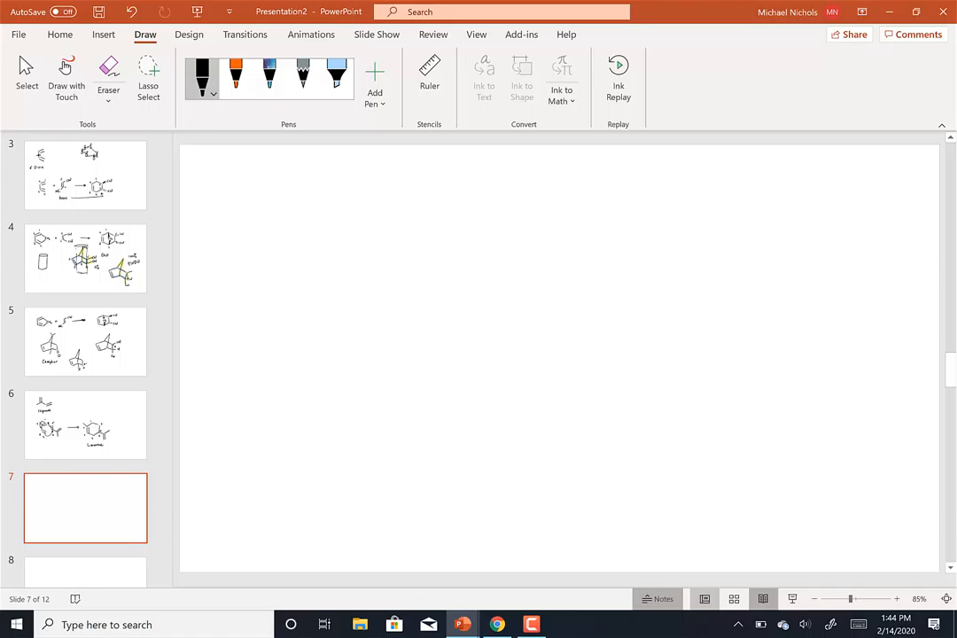
{"action": "left_click", "coordinate": [496, 624]}
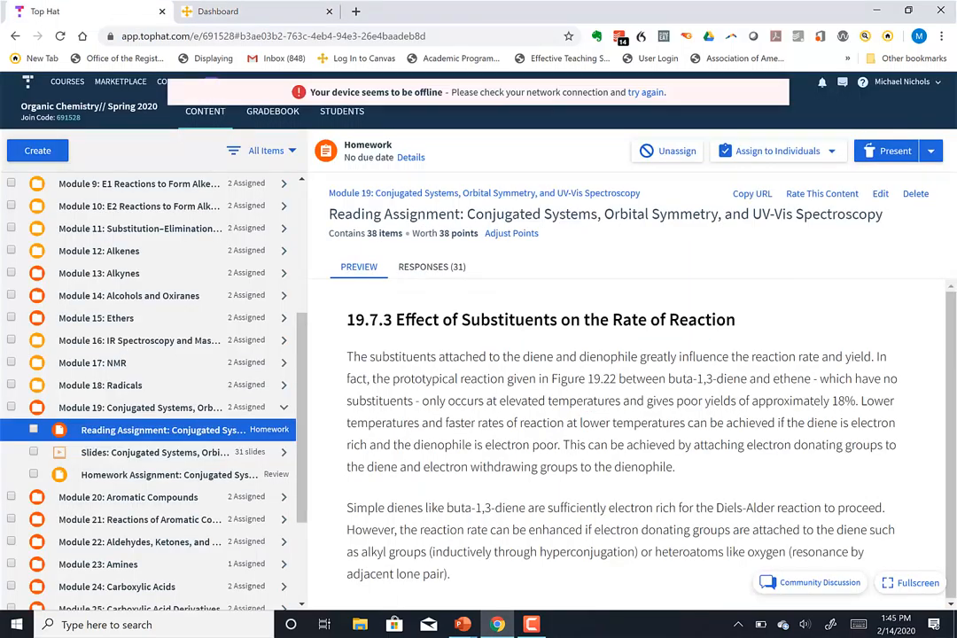
Scroll the Top Hat reading to the electron-donating-groups paragraph of section 19.7.3
{"action": "scroll", "scroll_direction": "down", "scroll_amount": 3}
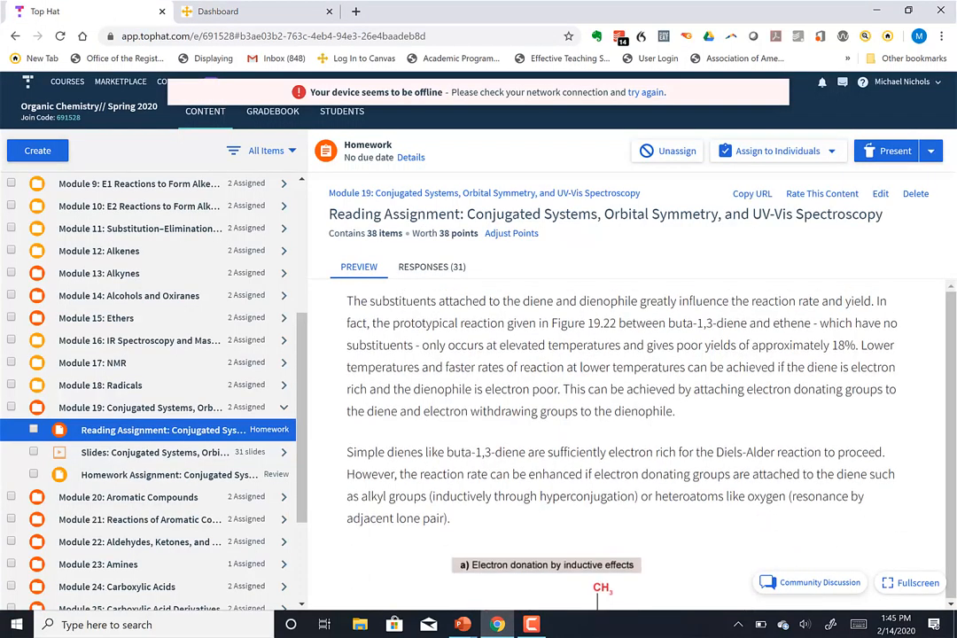
{"action": "scroll", "scroll_direction": "up", "scroll_amount": 3}
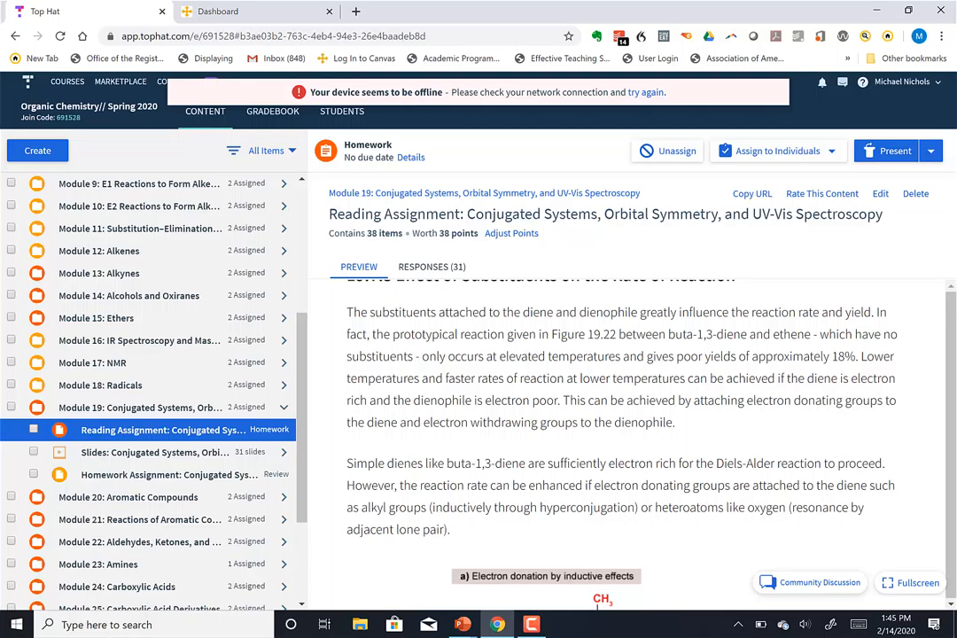
{"action": "mouse_move", "coordinate": [462, 624]}
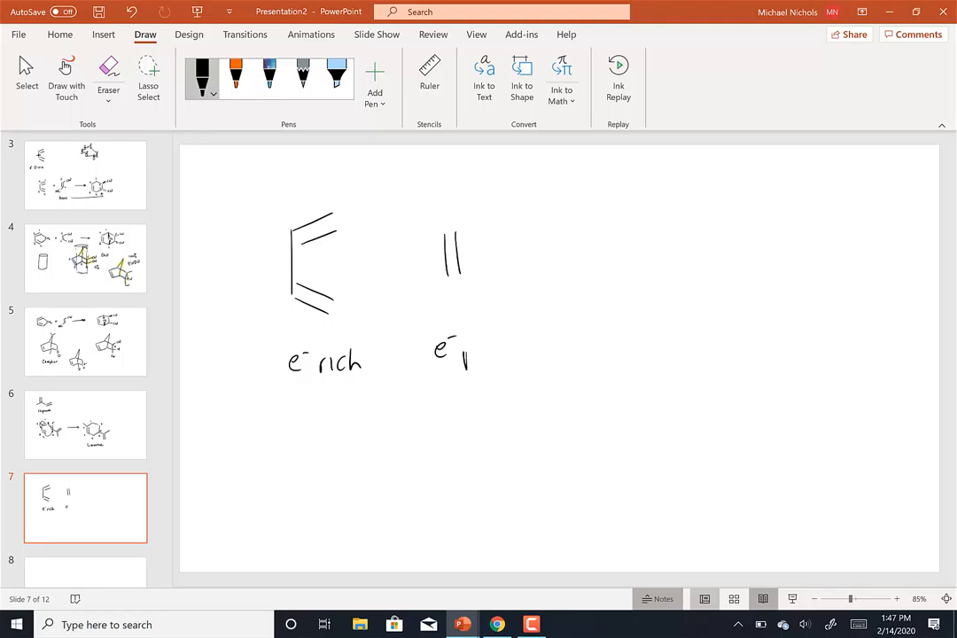
Handwrite "e⁻ poor" beneath the plain double bond on slide 7
{"action": "left_click_drag", "start_coordinate": [456, 348], "coordinate": [510, 355]}
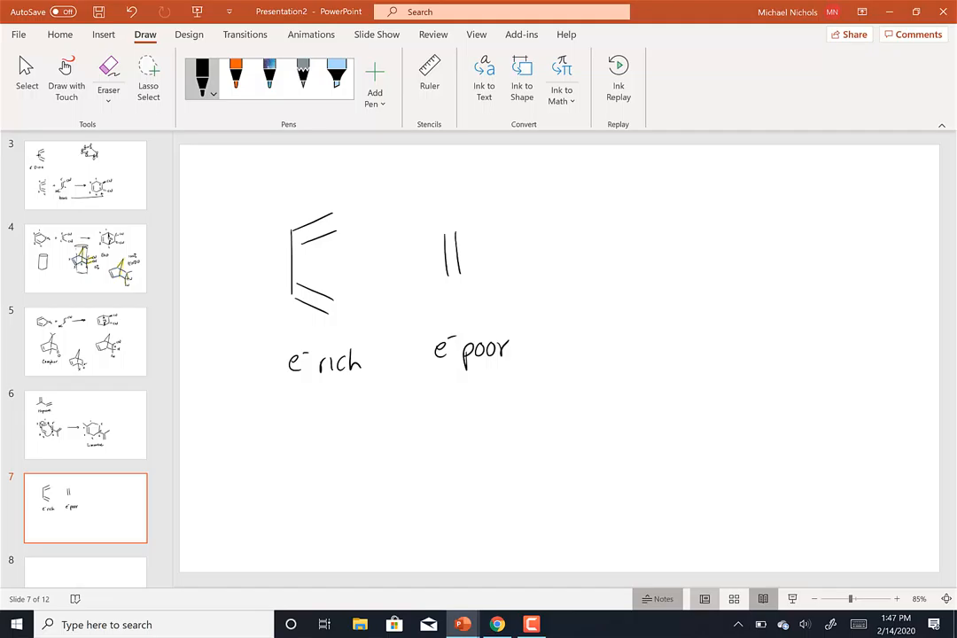
Ink a C=C alkene bearing a C–X group with substituent bonds, labelled EWG at upper right
{"action": "left_click_drag", "start_coordinate": [682, 246], "coordinate": [767, 246]}
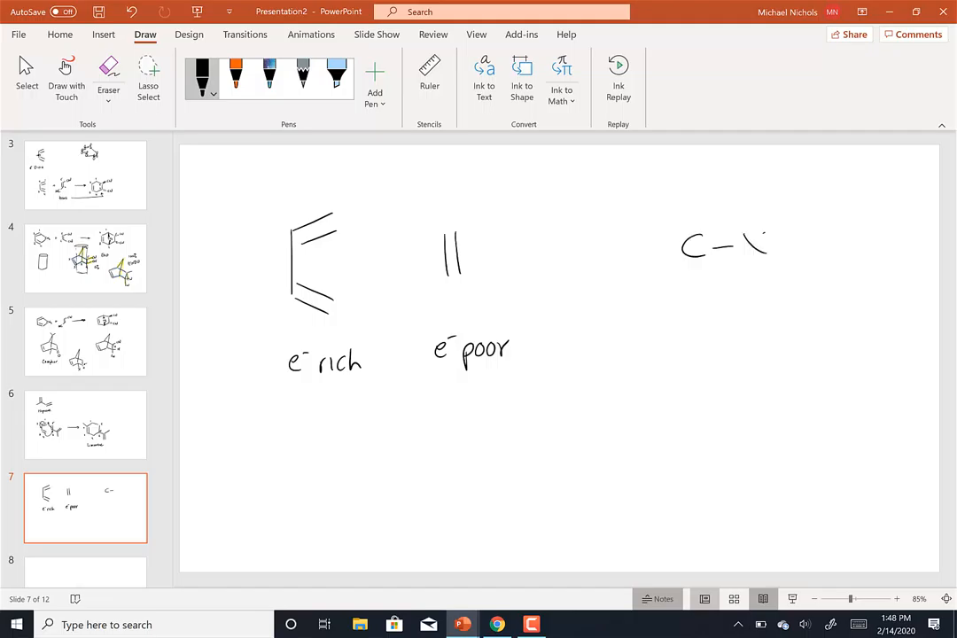
{"action": "left_click_drag", "start_coordinate": [744, 235], "coordinate": [766, 262]}
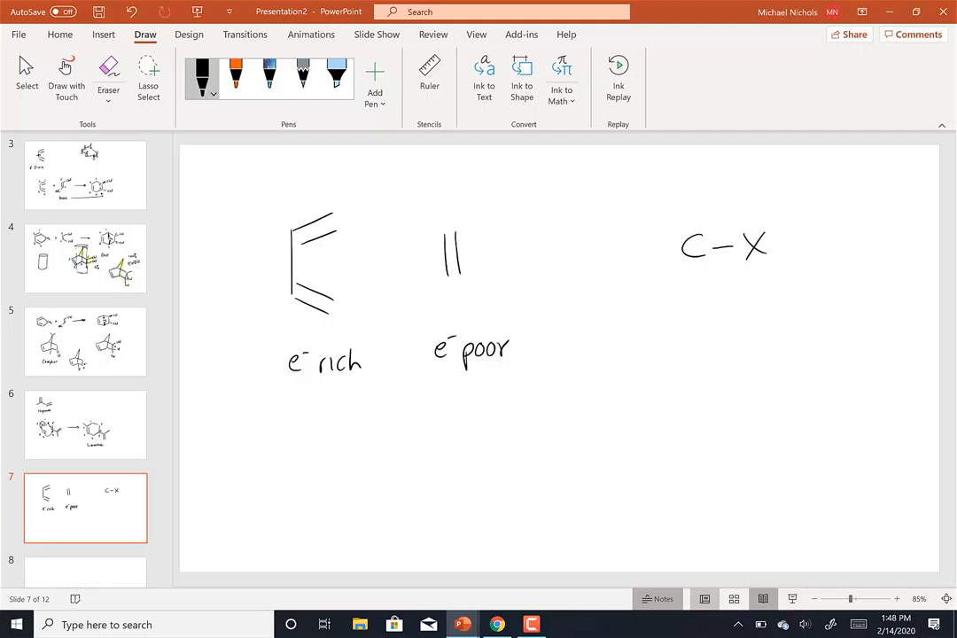
{"action": "left_click_drag", "start_coordinate": [660, 288], "coordinate": [687, 266]}
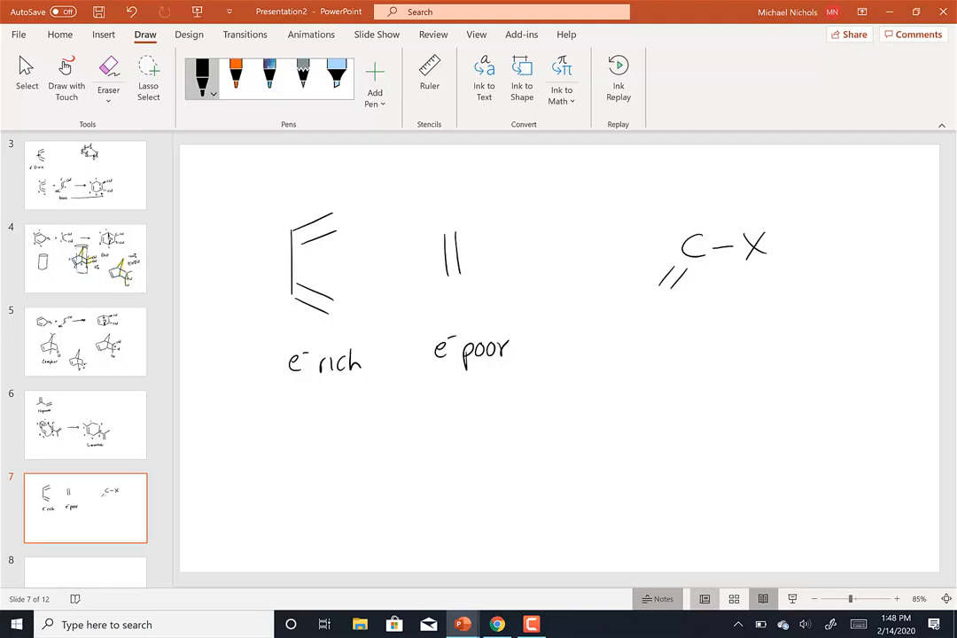
{"action": "left_click_drag", "start_coordinate": [682, 204], "coordinate": [647, 310]}
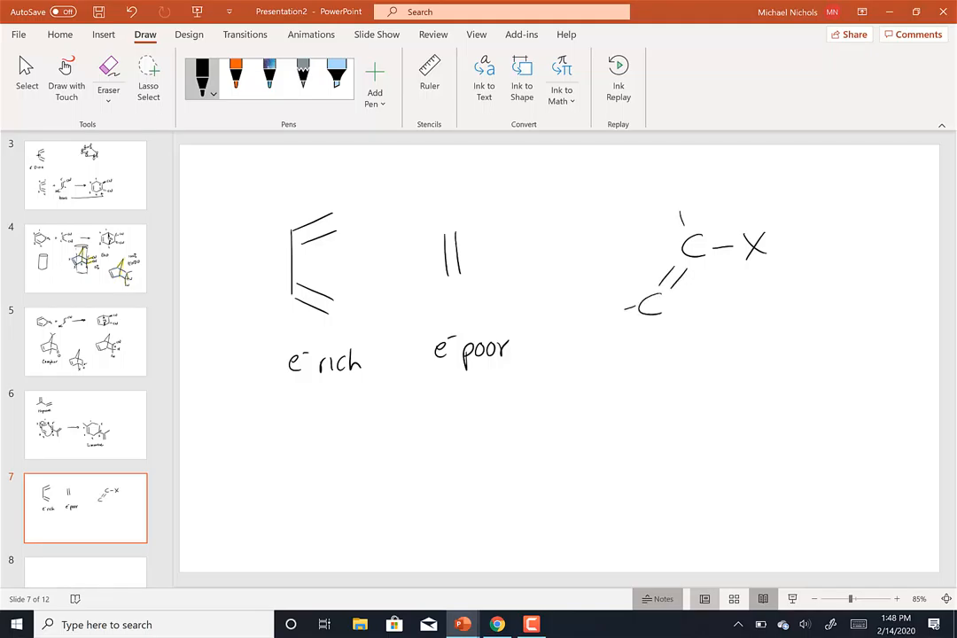
{"action": "left_click_drag", "start_coordinate": [660, 292], "coordinate": [673, 328]}
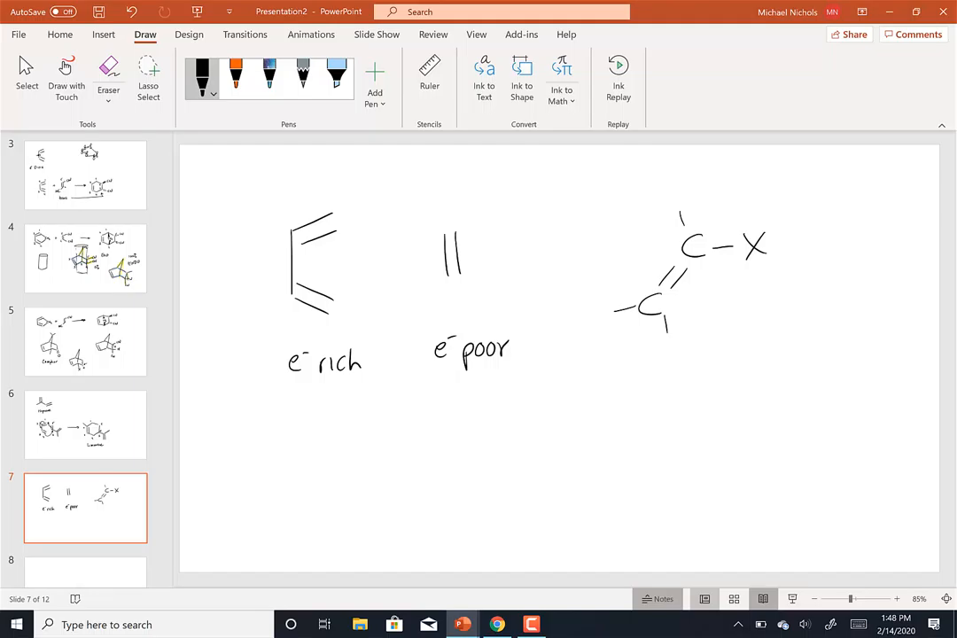
{"action": "left_click_drag", "start_coordinate": [780, 190], "coordinate": [797, 208]}
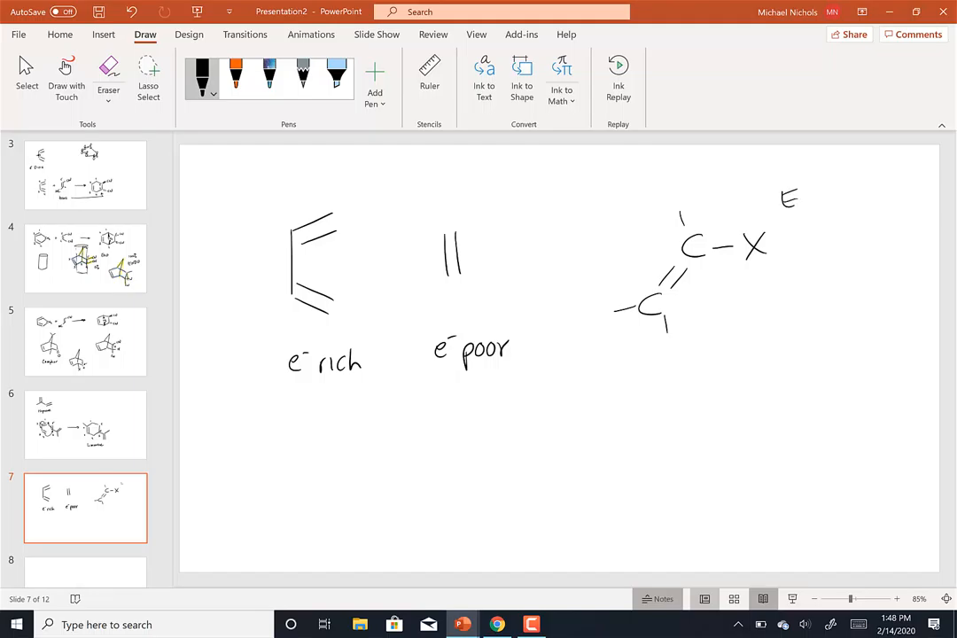
{"action": "left_click_drag", "start_coordinate": [797, 200], "coordinate": [850, 199]}
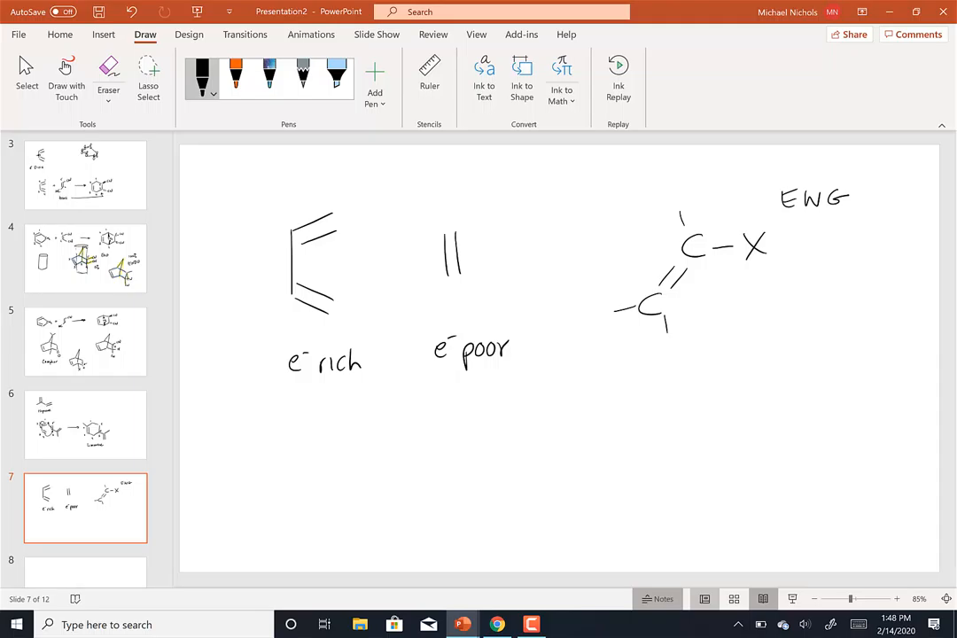
Mark δ+ and δ− on the C–X bond, write "Inductive", and begin a C= sketch below
{"action": "left_click_drag", "start_coordinate": [753, 265], "coordinate": [767, 283]}
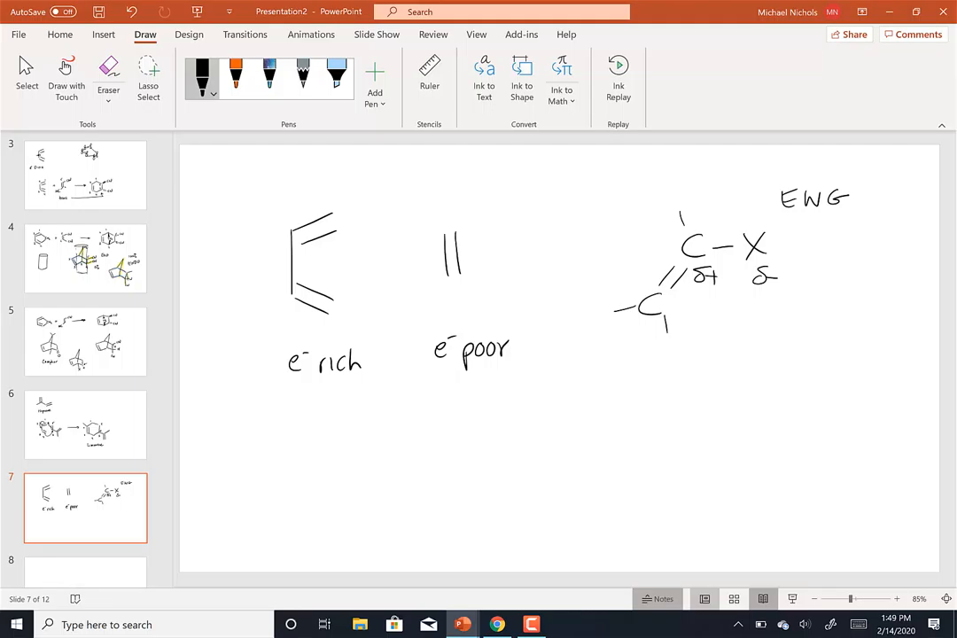
{"action": "left_click_drag", "start_coordinate": [802, 288], "coordinate": [833, 279]}
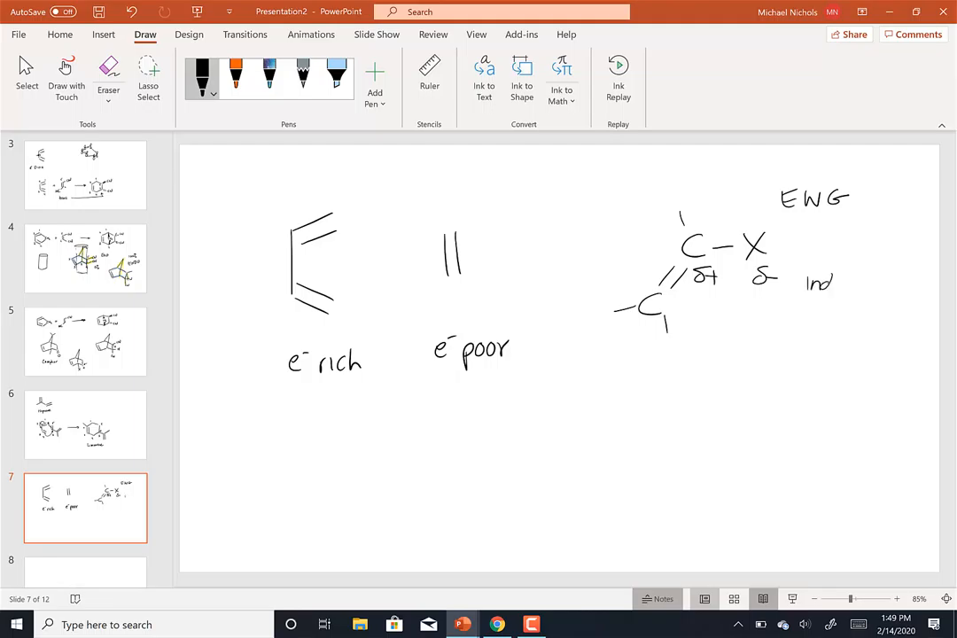
{"action": "left_click_drag", "start_coordinate": [807, 284], "coordinate": [872, 283]}
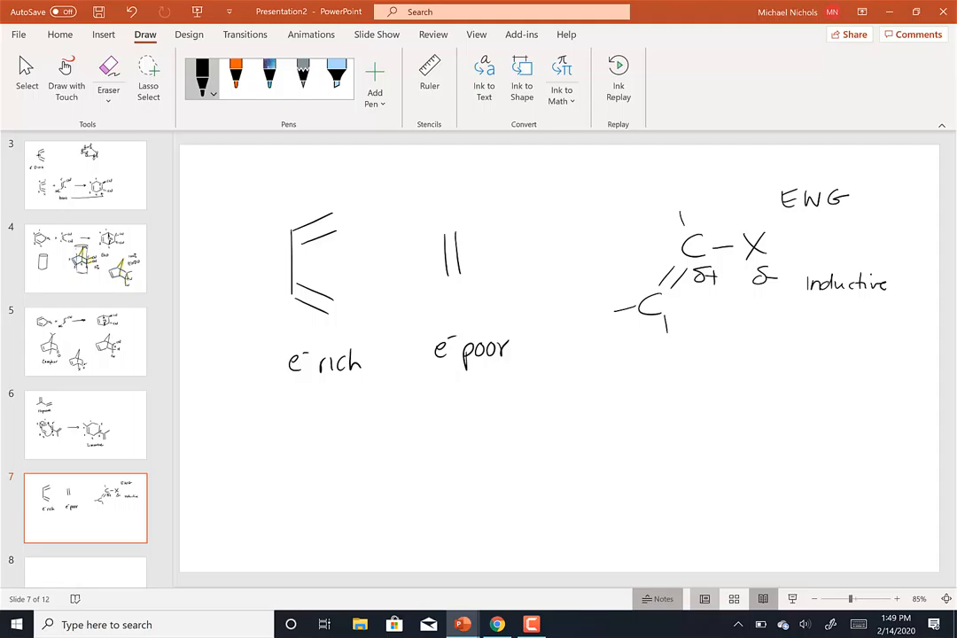
{"action": "left_click_drag", "start_coordinate": [673, 434], "coordinate": [682, 474]}
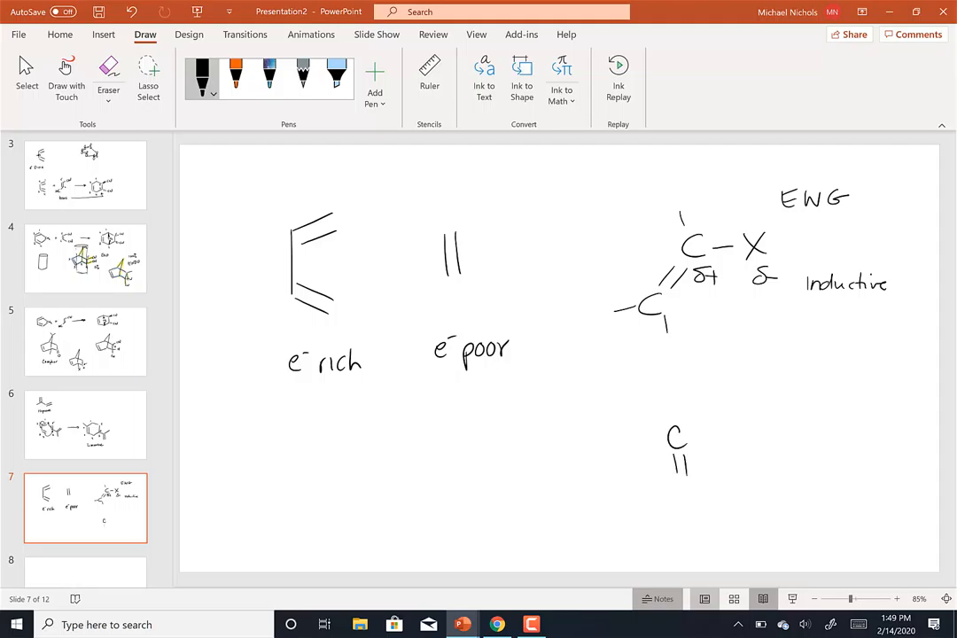
Add a CH3 group to the lower alkene with δ+ hydrogens, δ− carbon, and a donation line
{"action": "left_click_drag", "start_coordinate": [673, 434], "coordinate": [678, 496]}
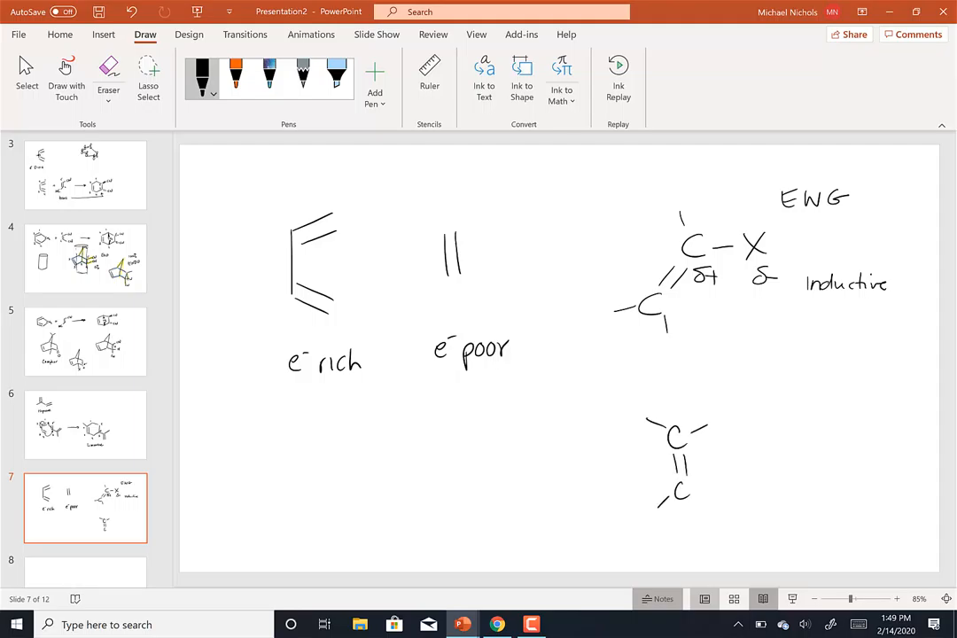
{"action": "left_click_drag", "start_coordinate": [687, 496], "coordinate": [722, 488]}
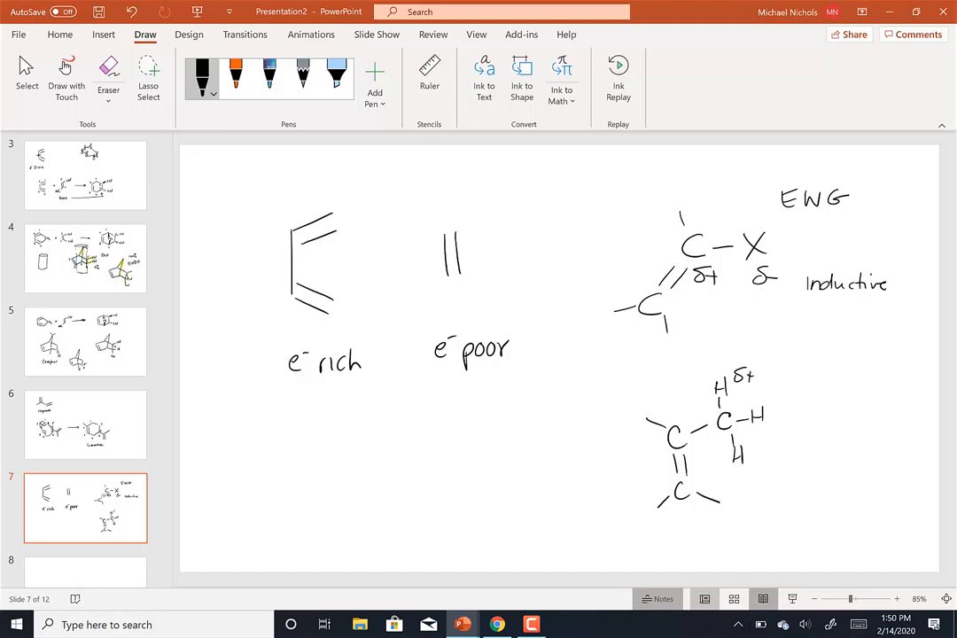
{"action": "left_click_drag", "start_coordinate": [771, 390], "coordinate": [760, 461]}
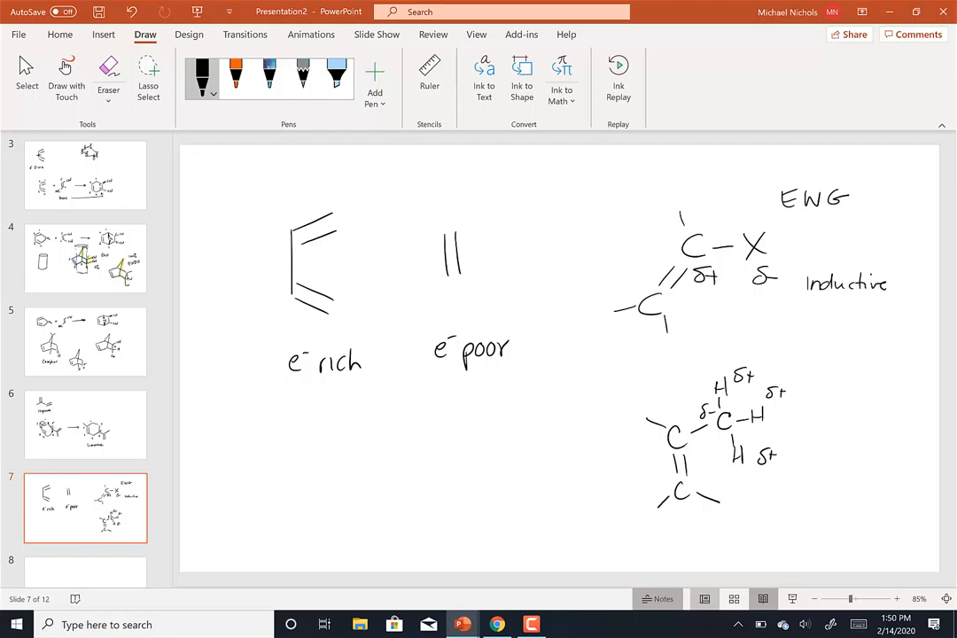
{"action": "left_click_drag", "start_coordinate": [689, 448], "coordinate": [713, 430]}
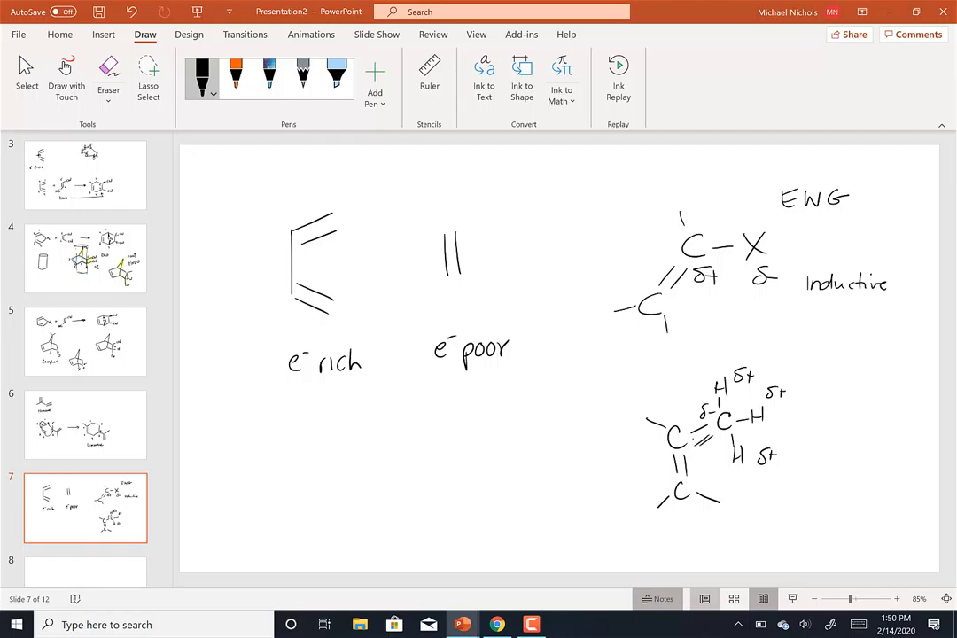